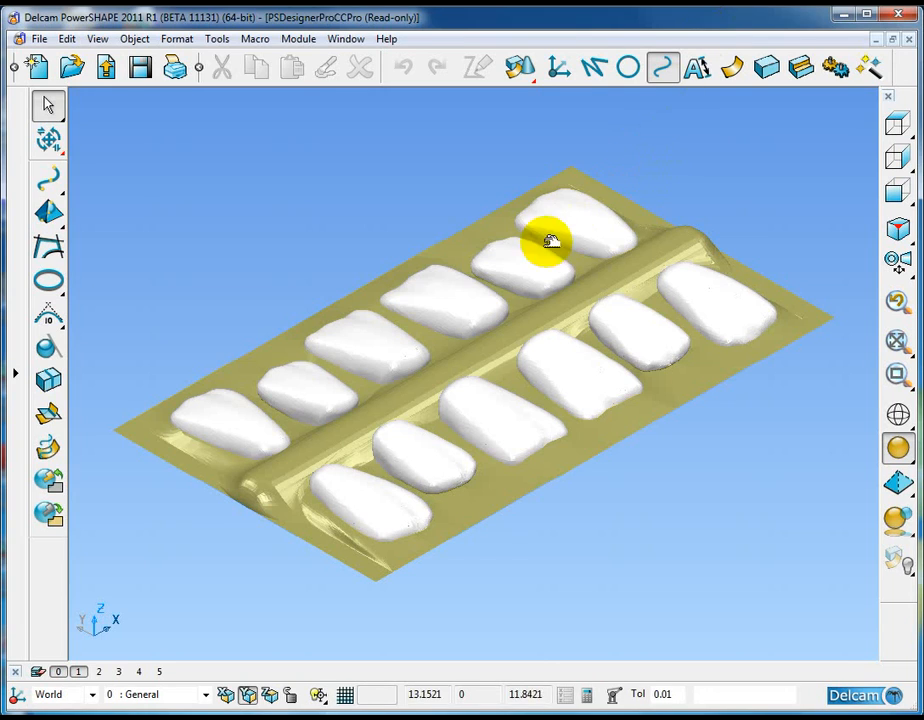
mouse_move(404, 190)
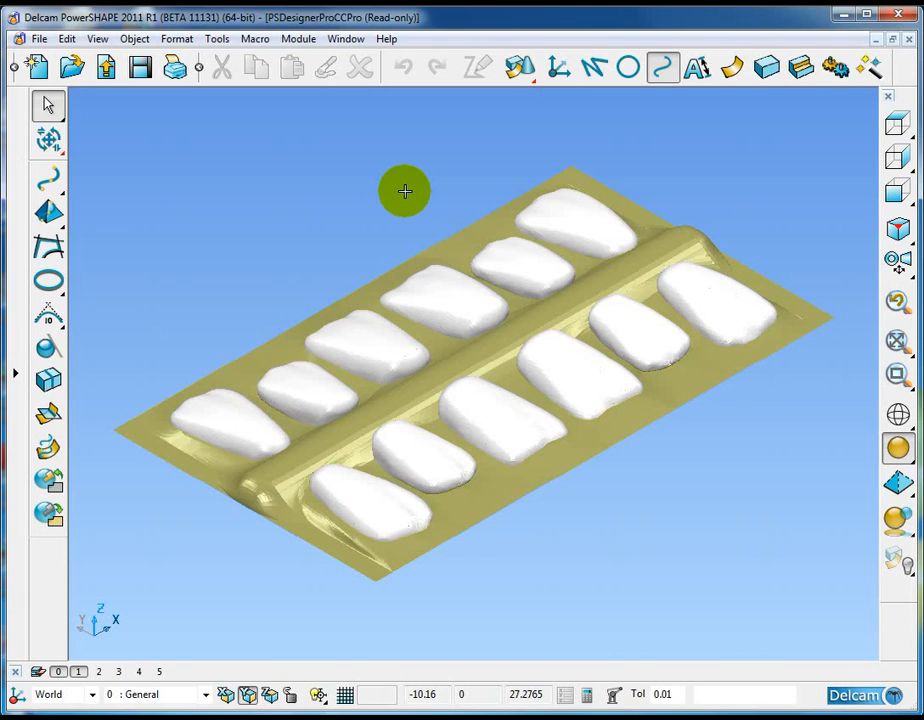
mouse_move(408, 212)
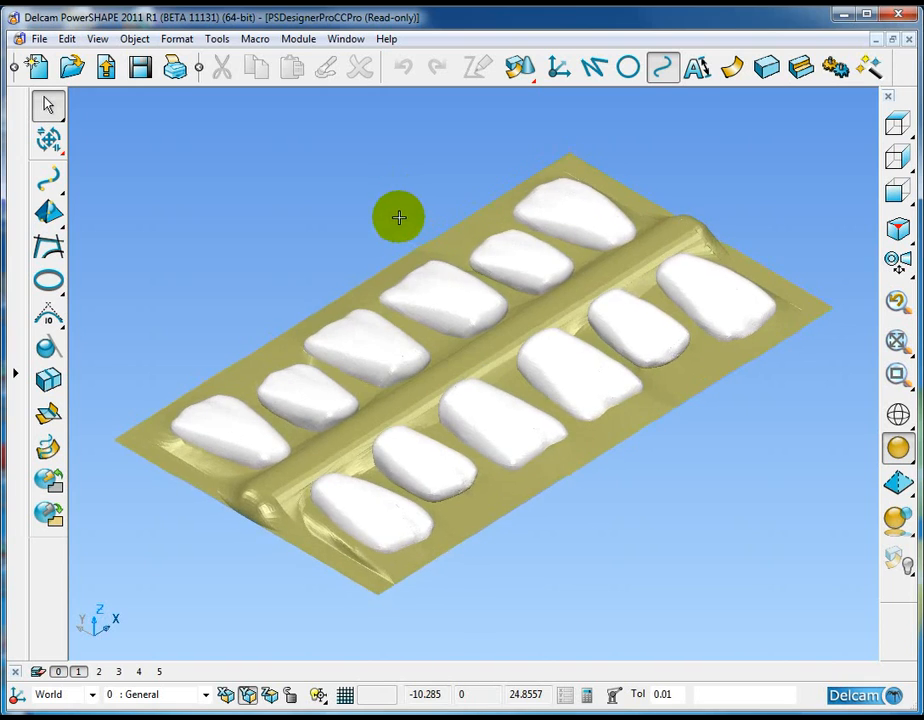
Step: Select one blister on the tray and orbit to inspect it from the underside, edge-on and above
drag(400, 216, 396, 204)
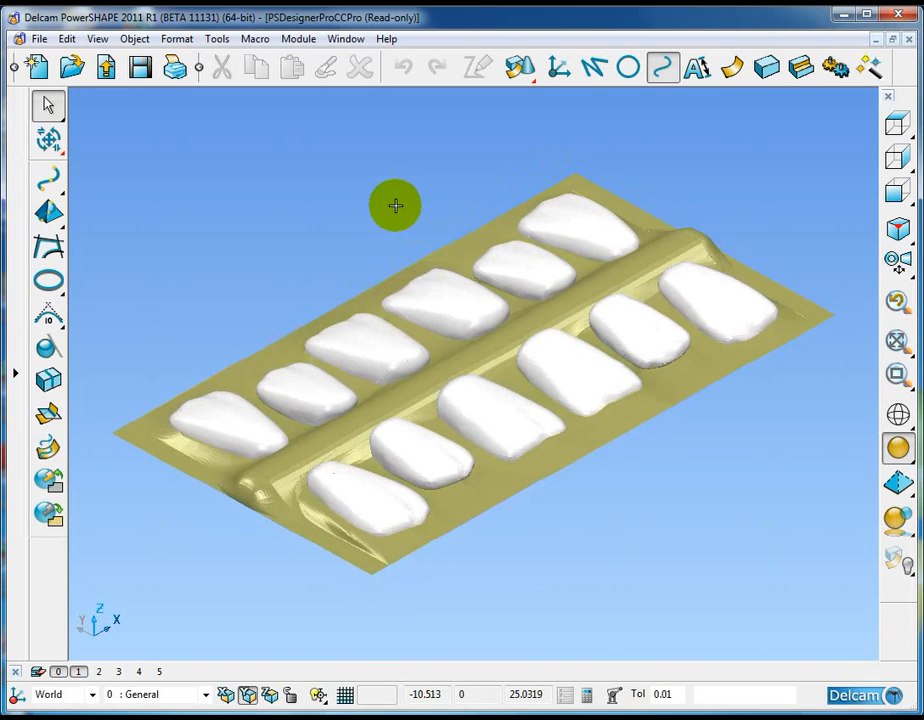
mouse_move(380, 206)
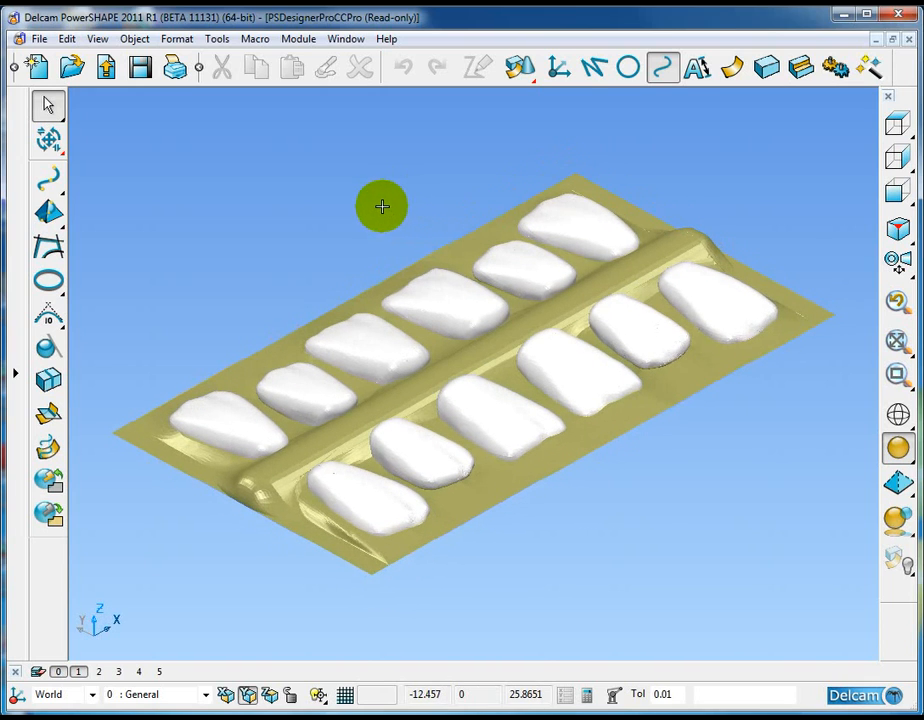
mouse_move(188, 328)
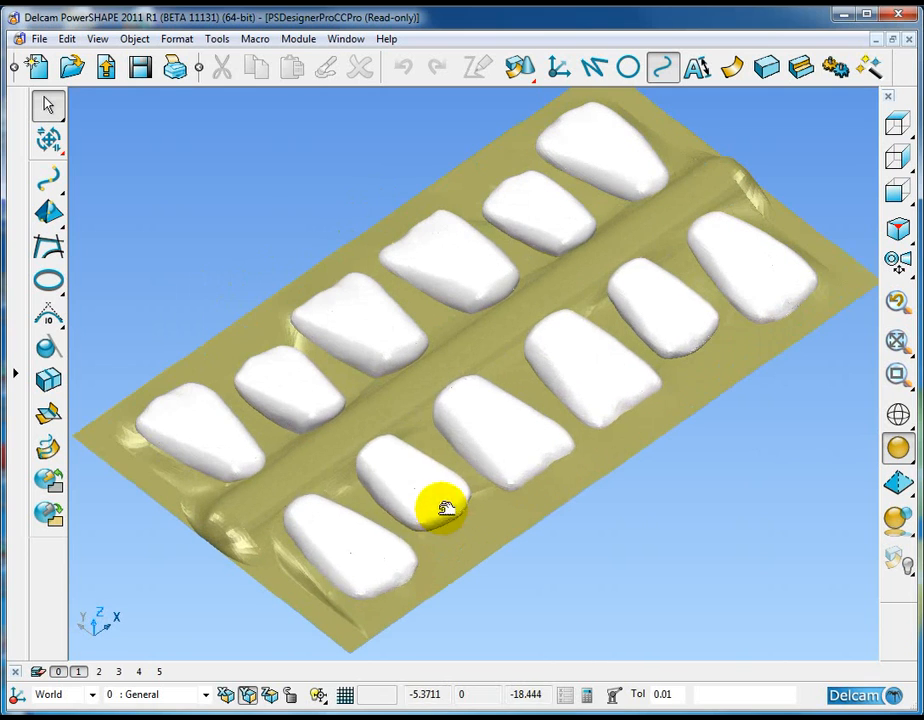
click(584, 380)
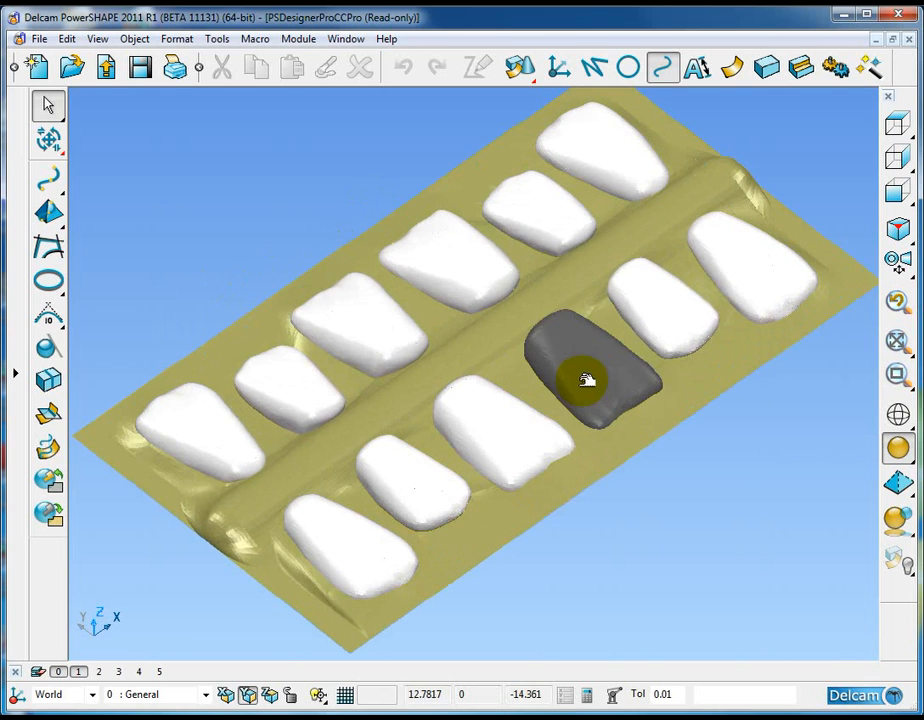
drag(584, 378, 544, 470)
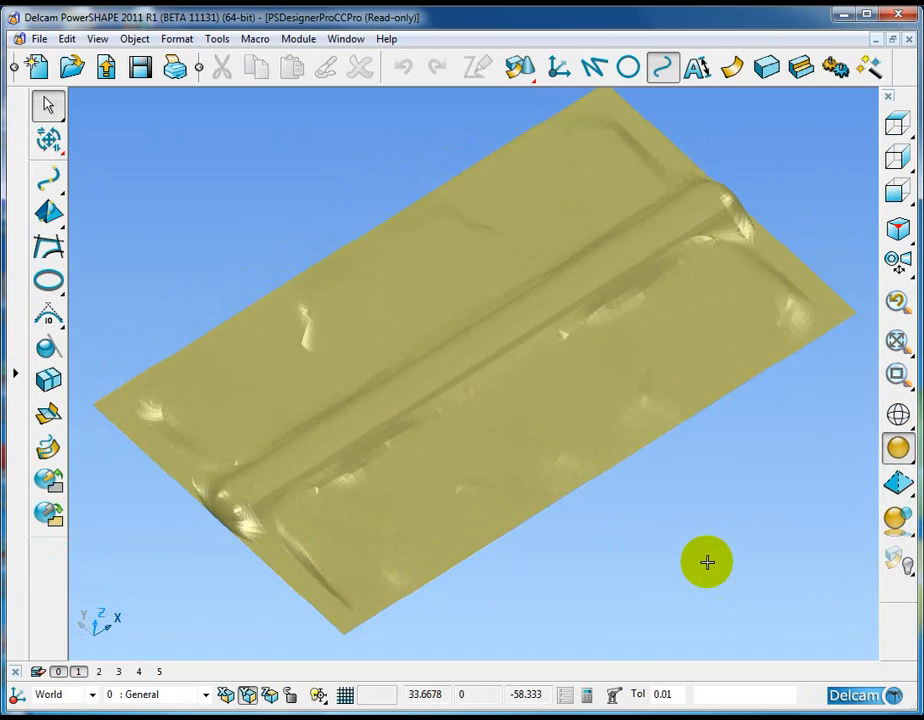
drag(708, 562, 440, 236)
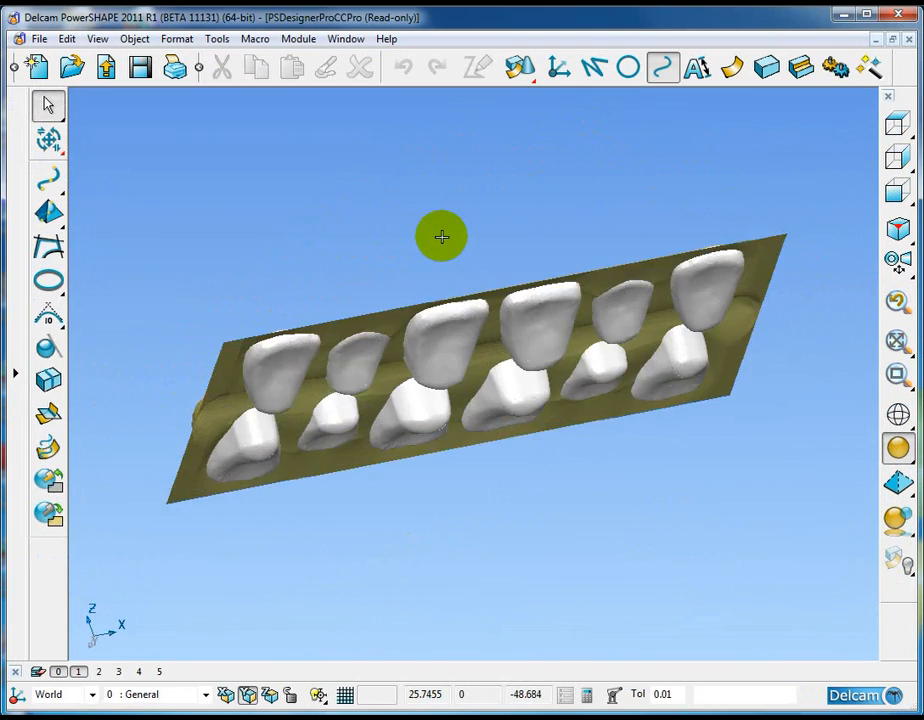
drag(440, 236, 672, 490)
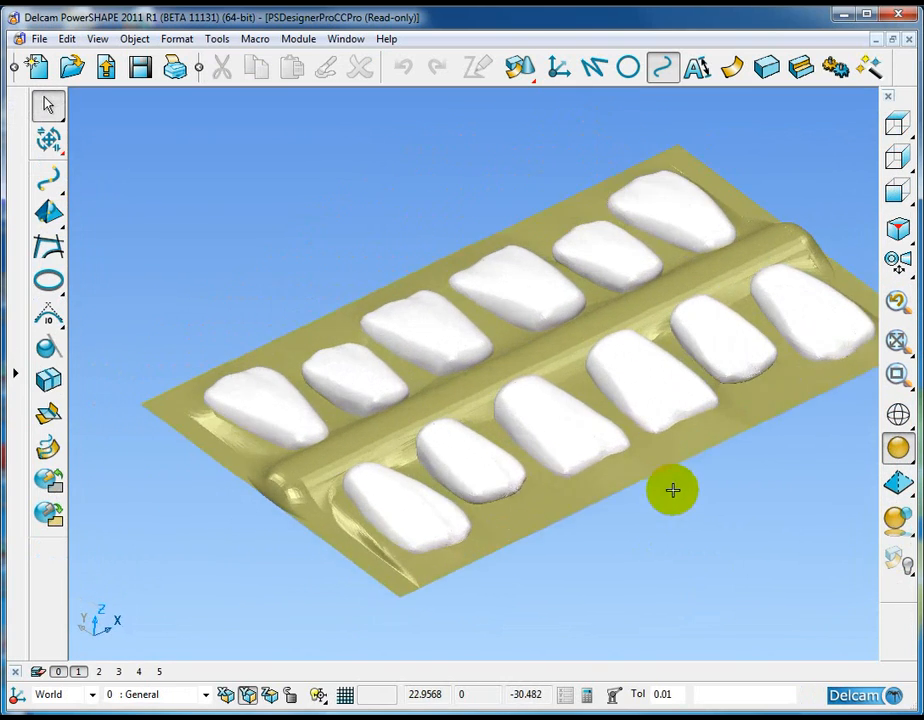
drag(672, 490, 396, 516)
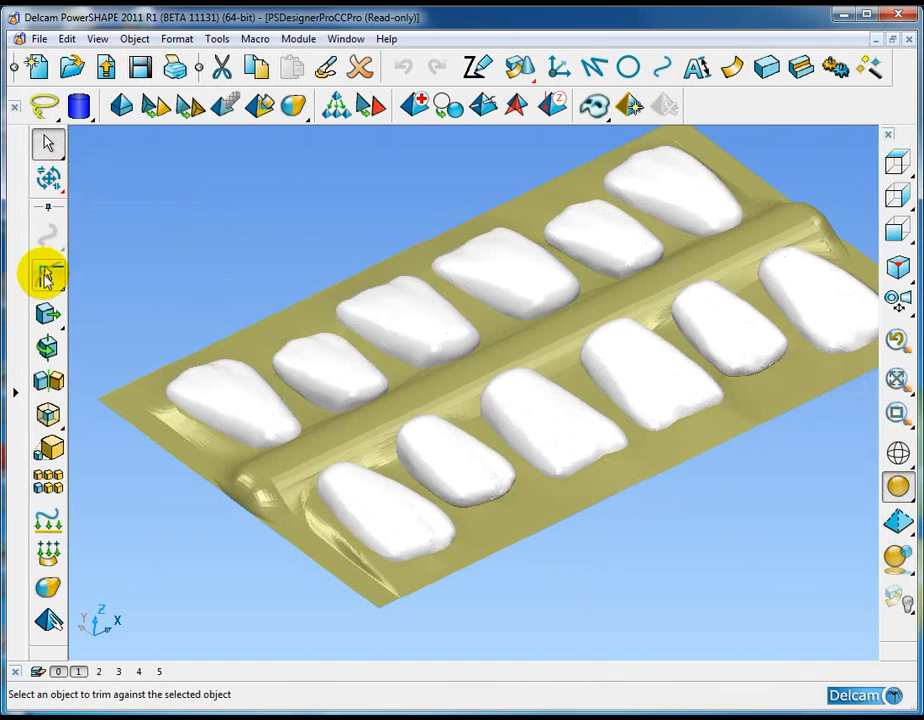
Step: Trim the tray against the selected blister as cutting object, leaving a blister-shaped hole
click(48, 276)
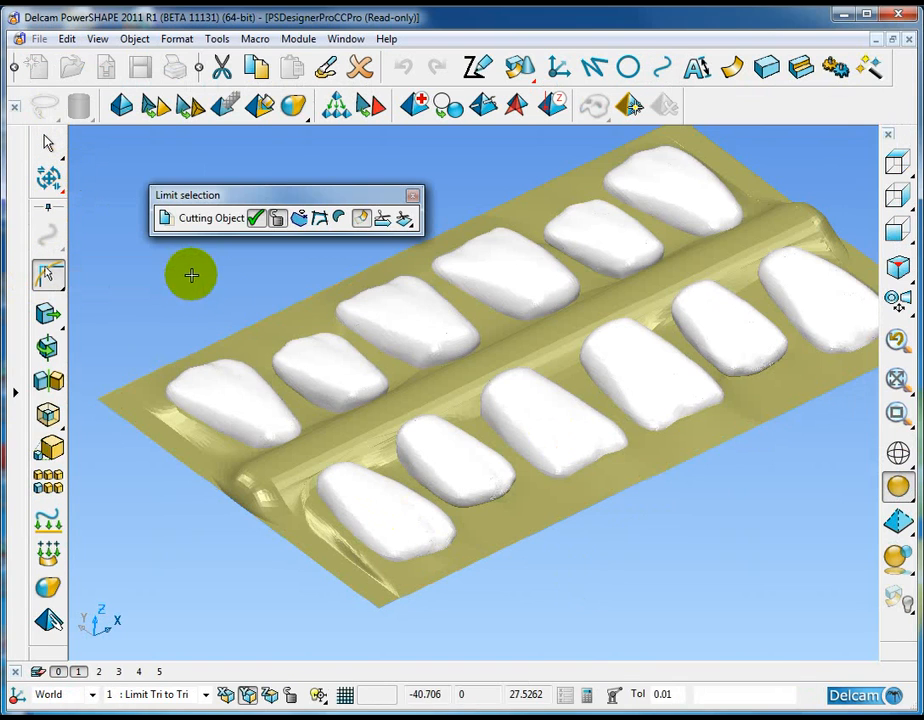
click(190, 280)
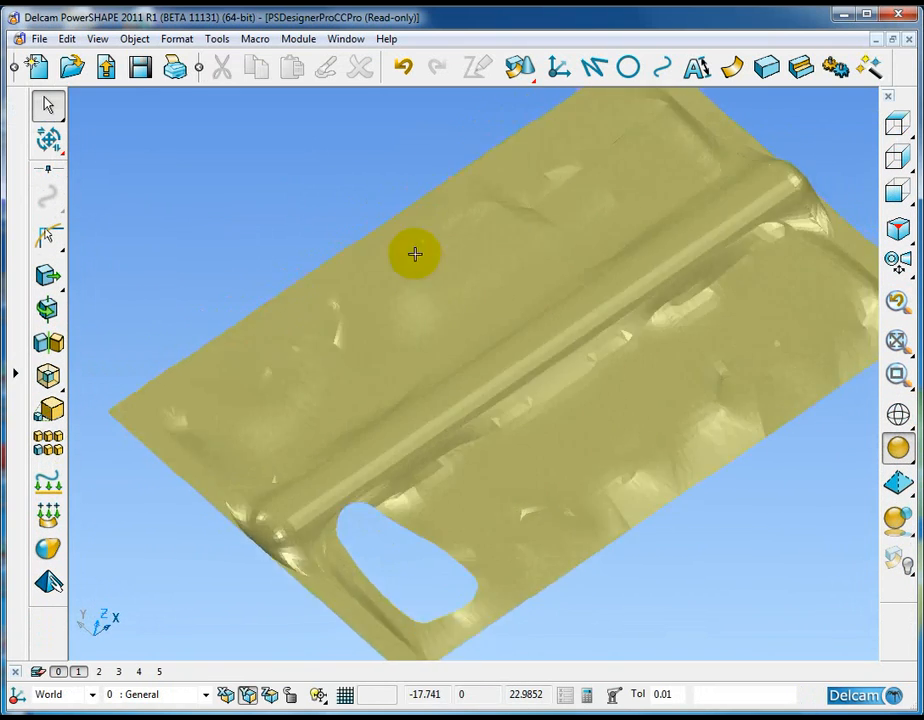
drag(416, 254, 392, 208)
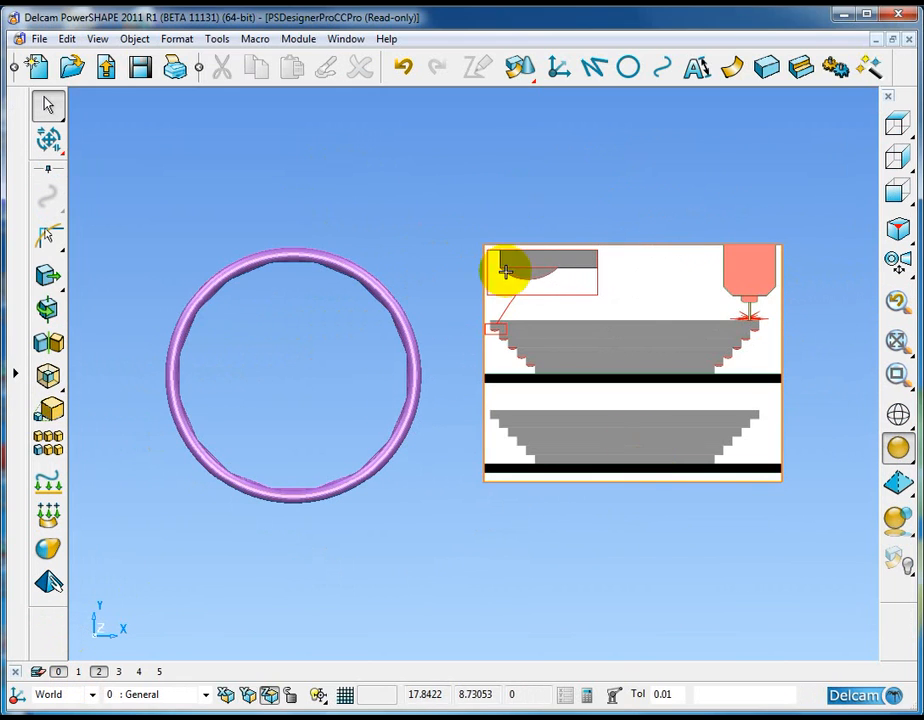
mouse_move(800, 500)
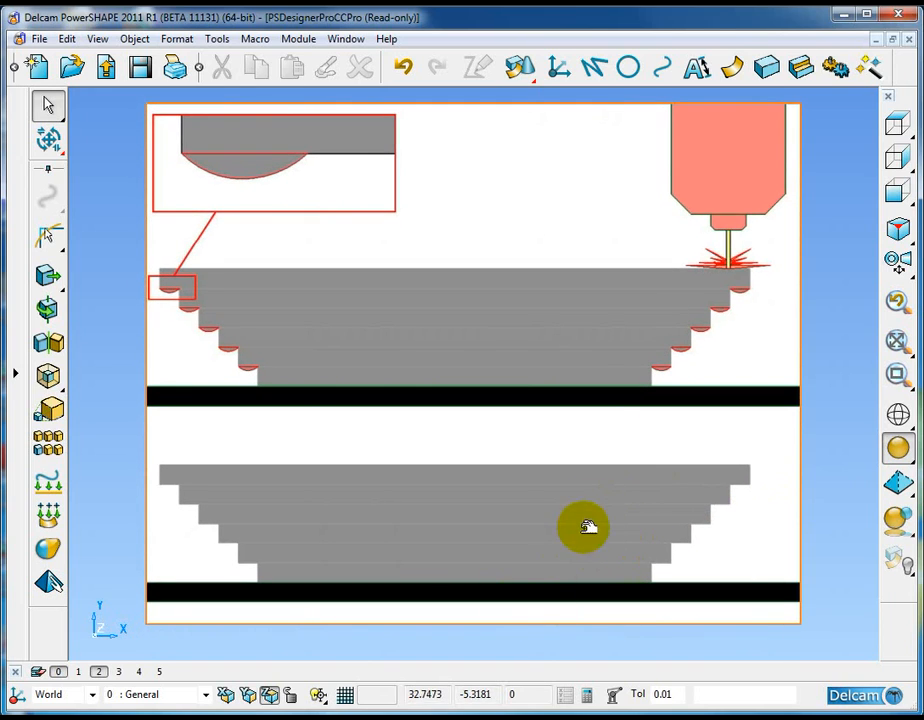
mouse_move(490, 532)
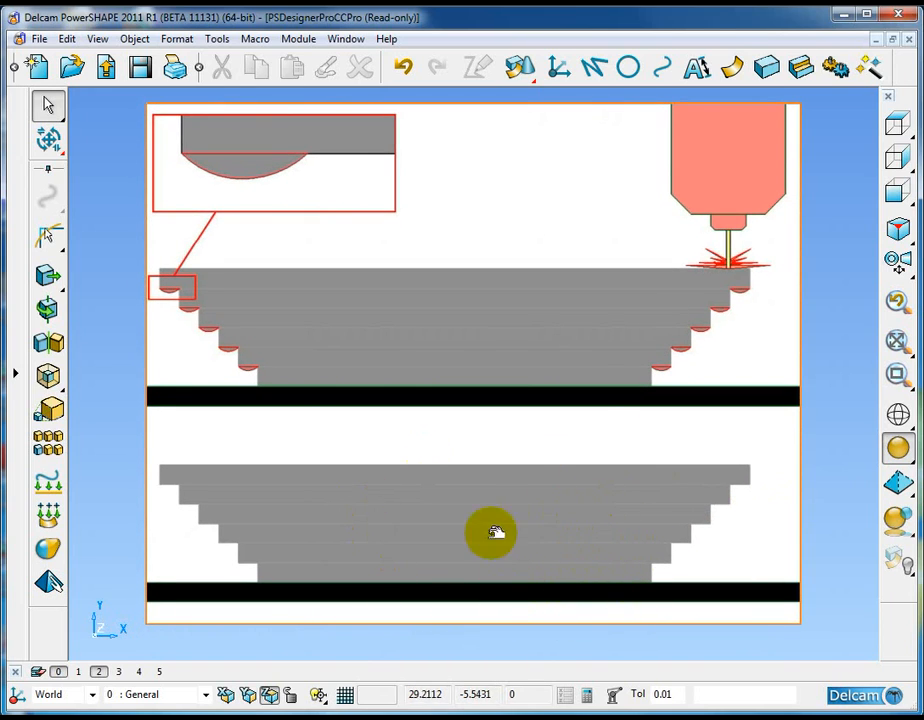
mouse_move(708, 592)
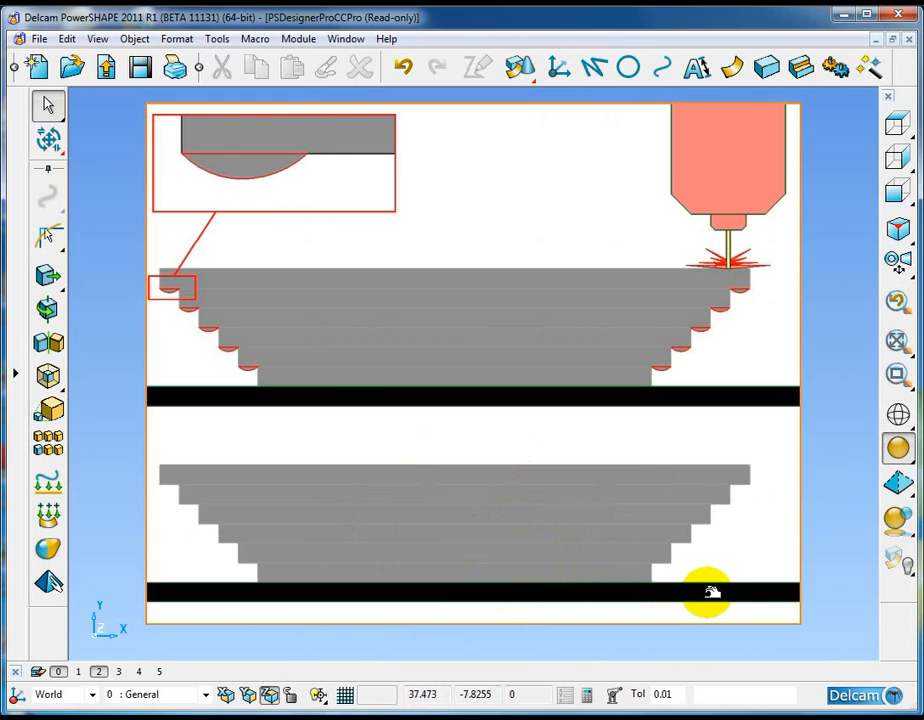
mouse_move(684, 596)
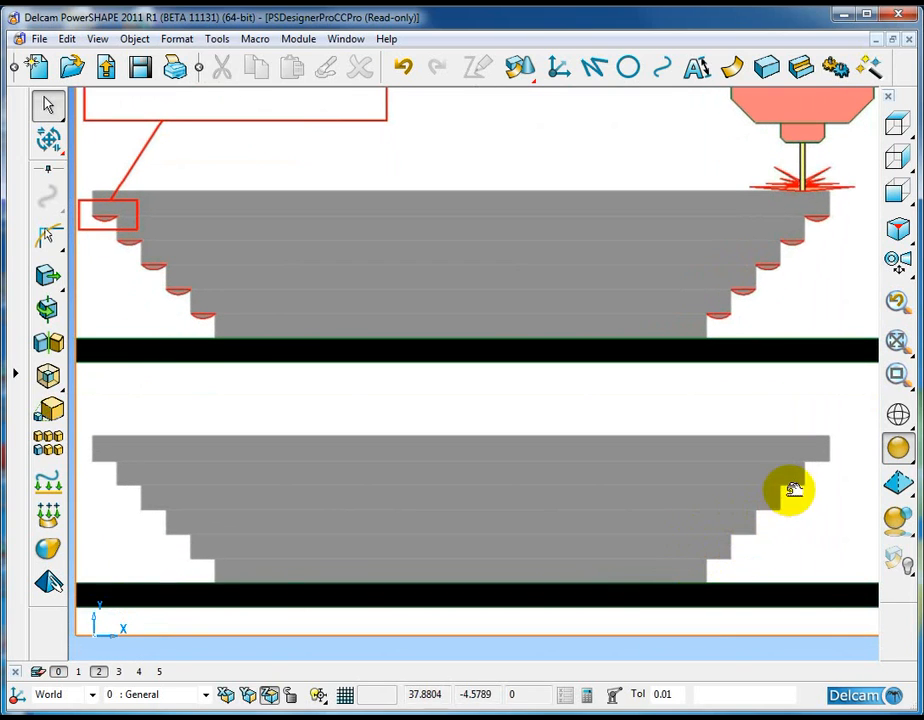
mouse_move(816, 450)
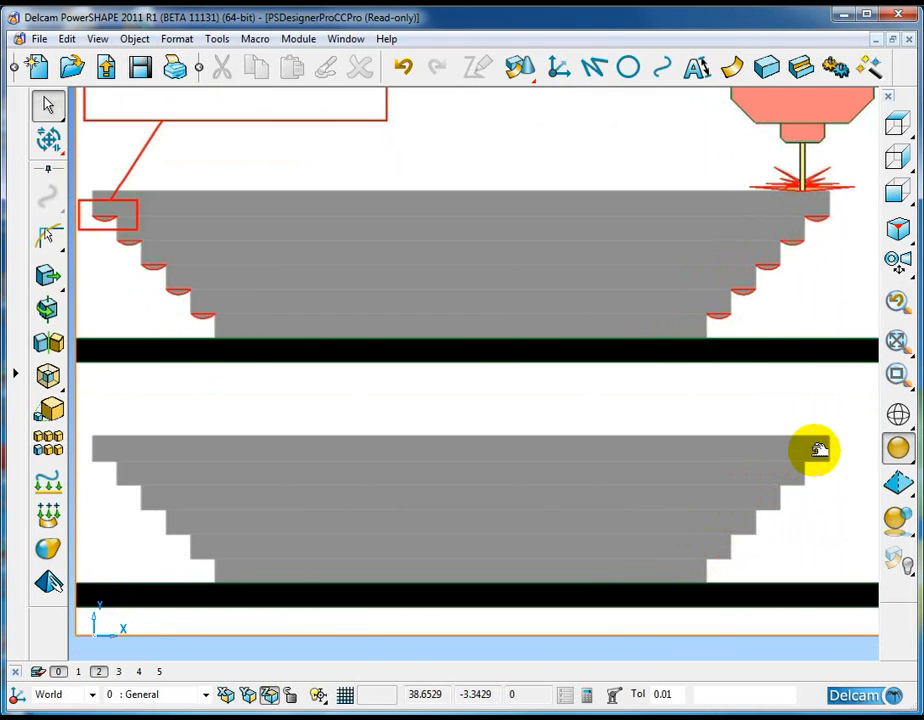
mouse_move(576, 564)
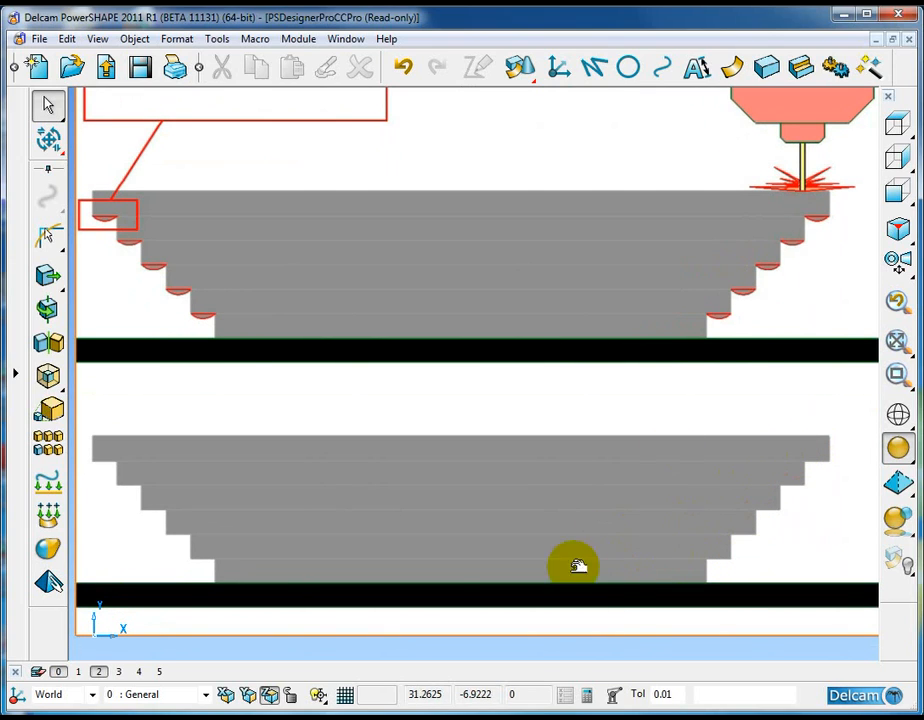
mouse_move(592, 576)
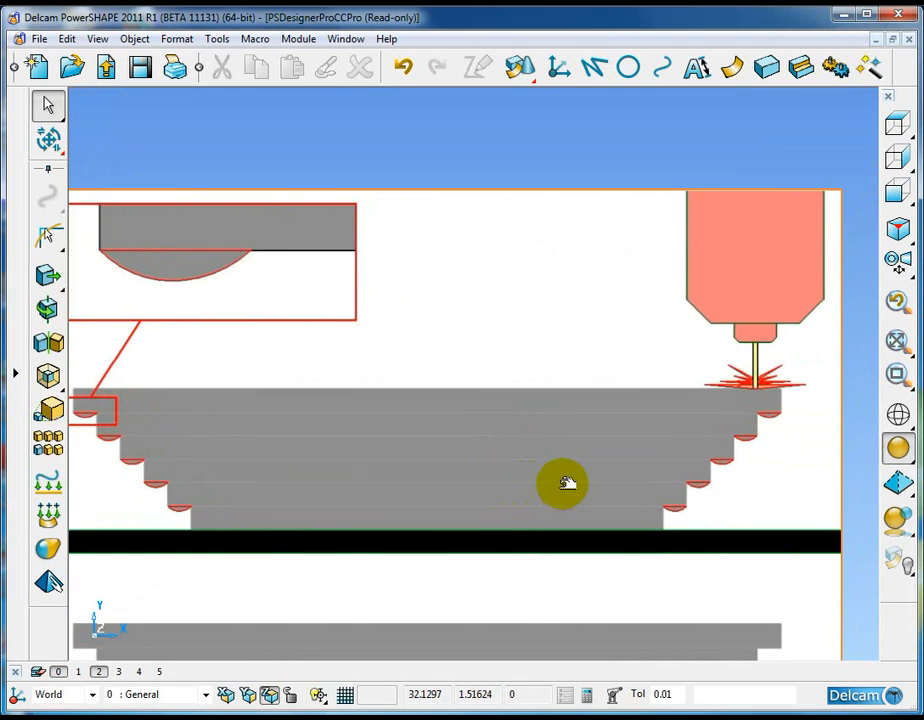
mouse_move(756, 456)
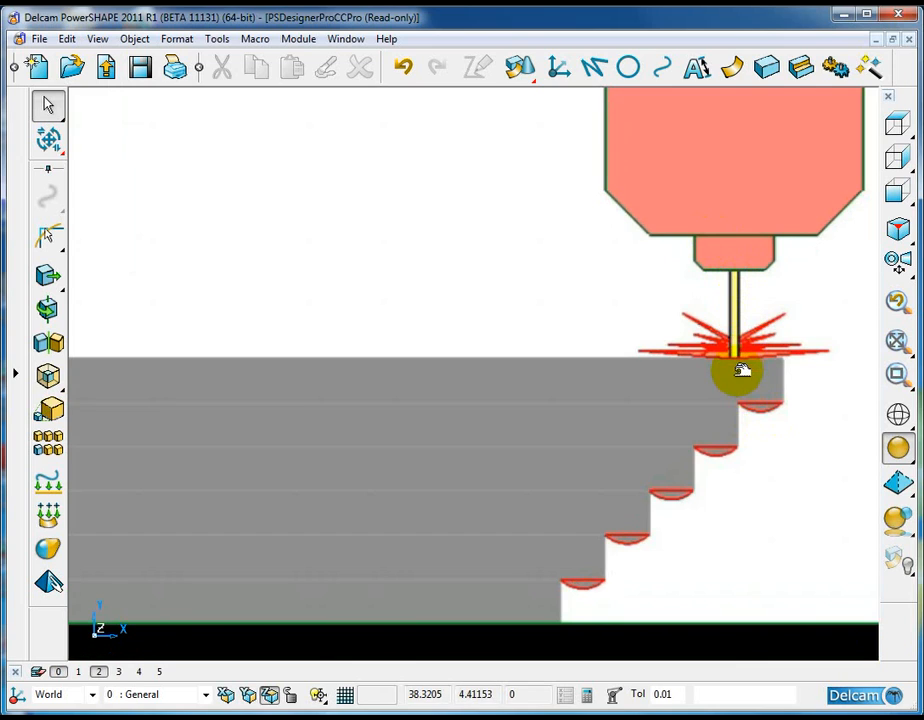
mouse_move(744, 404)
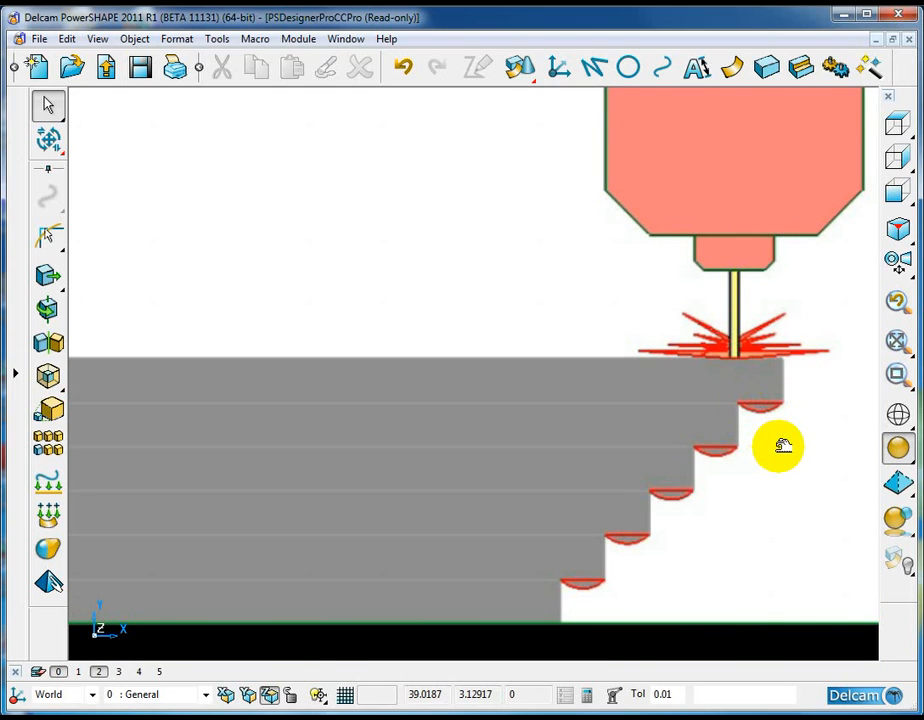
mouse_move(762, 406)
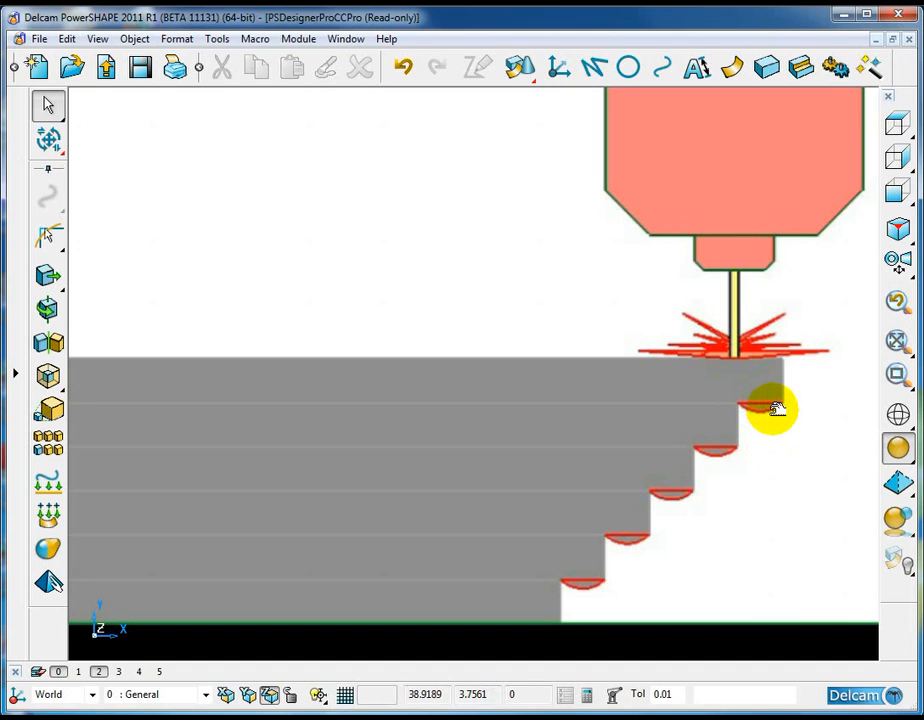
mouse_move(744, 404)
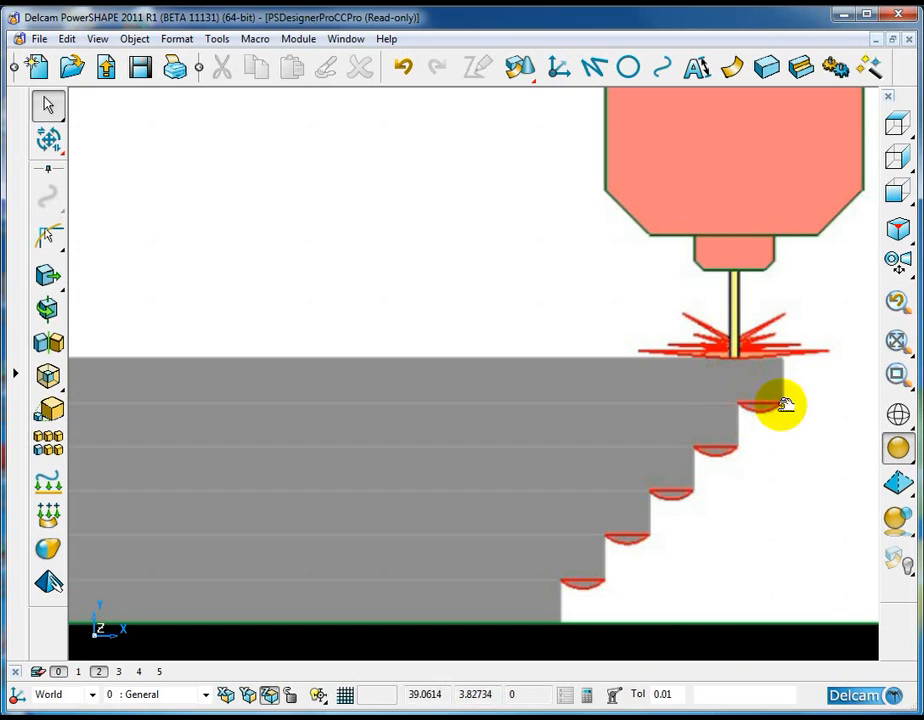
mouse_move(756, 432)
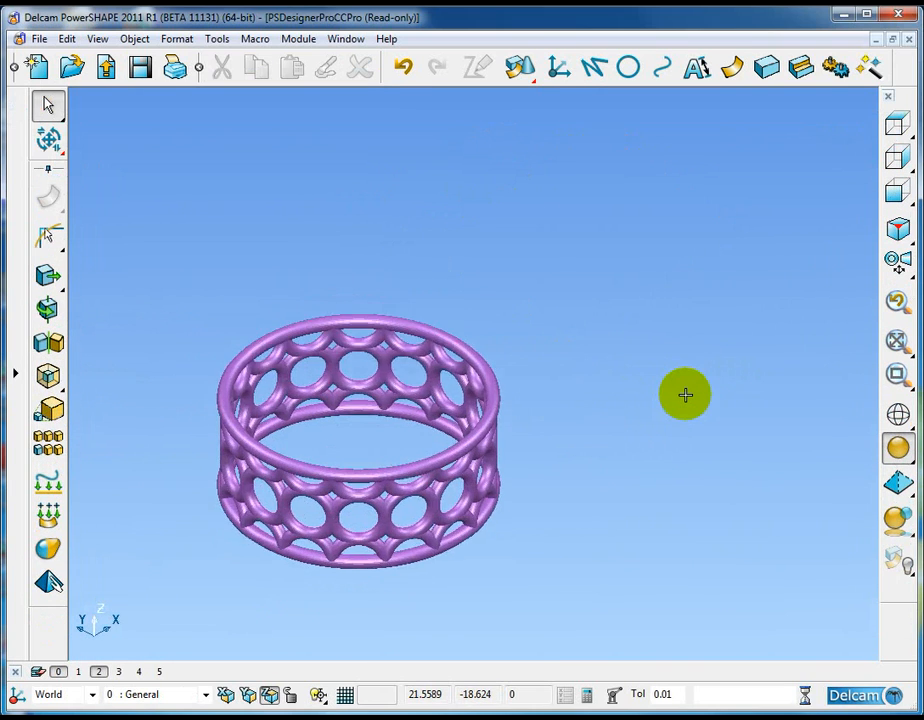
drag(684, 394, 560, 476)
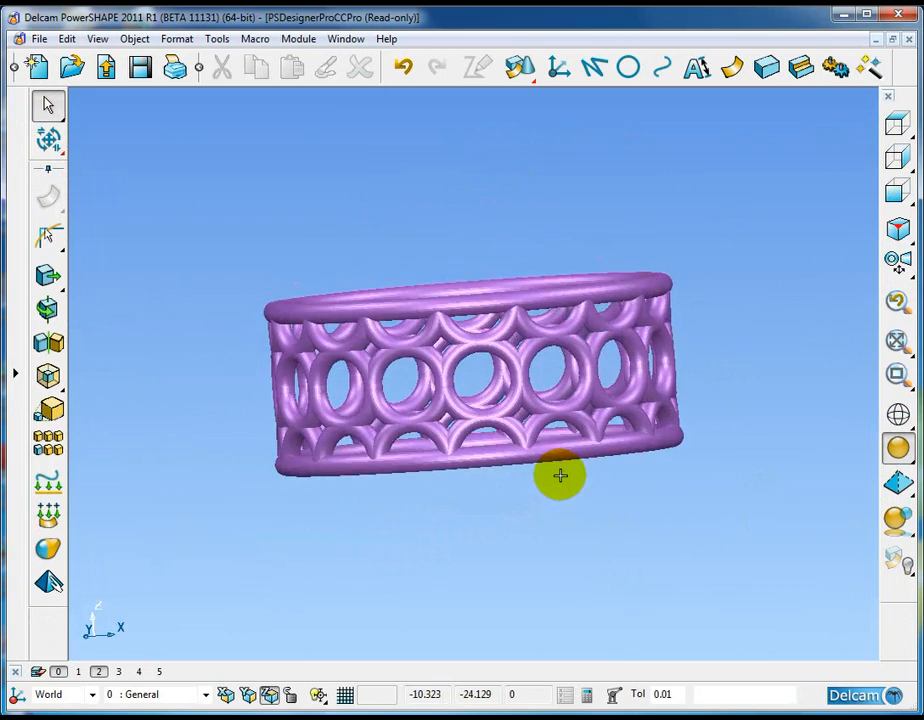
drag(560, 476, 608, 524)
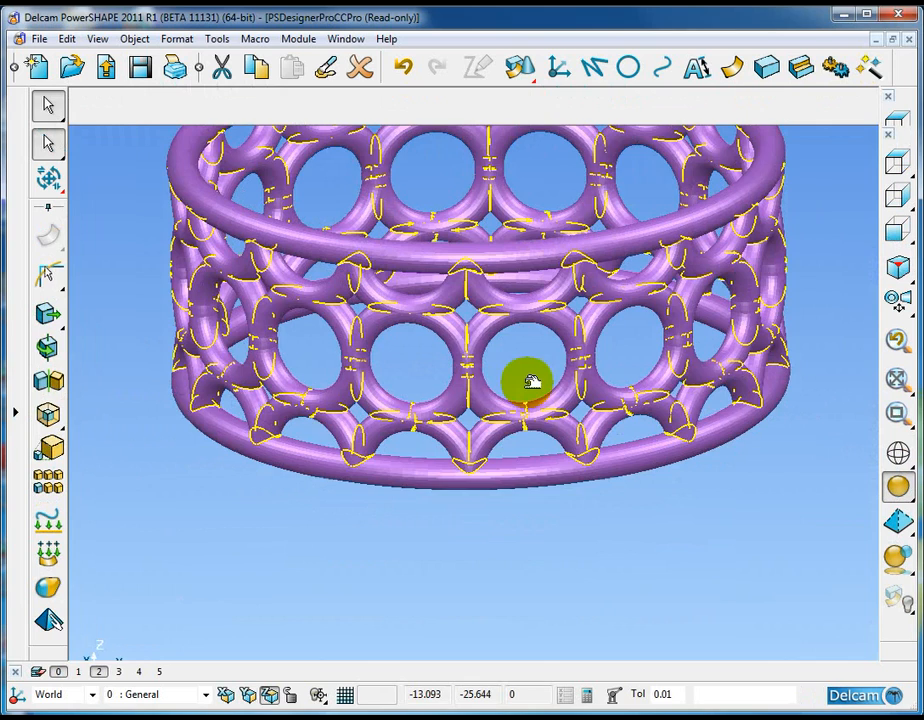
click(556, 104)
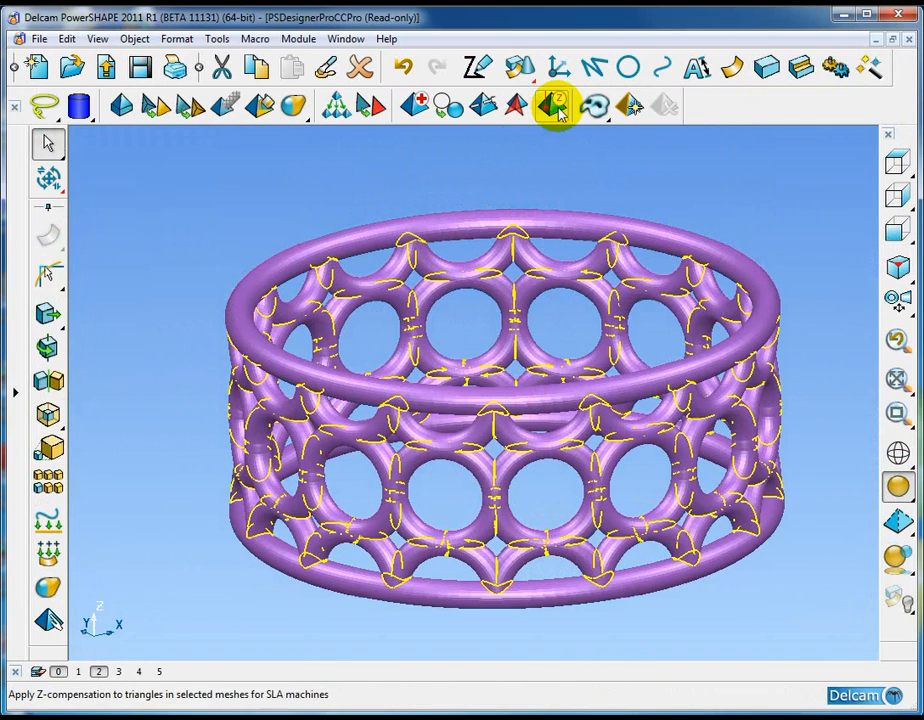
mouse_move(548, 108)
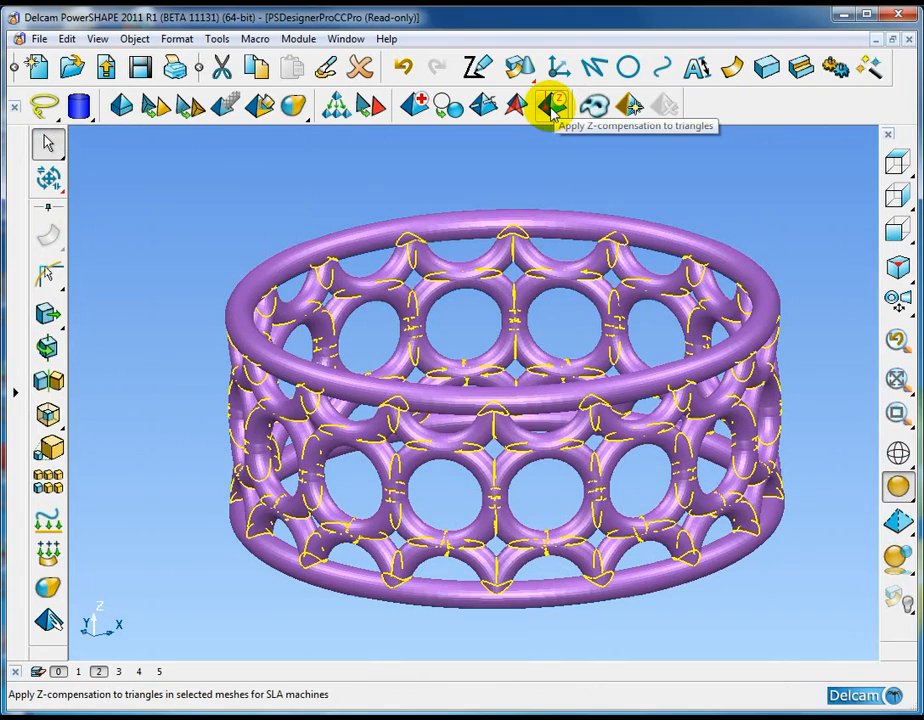
Step: Enter a Z-compensation amount of 0.05 for the lattice ring mesh
click(548, 104)
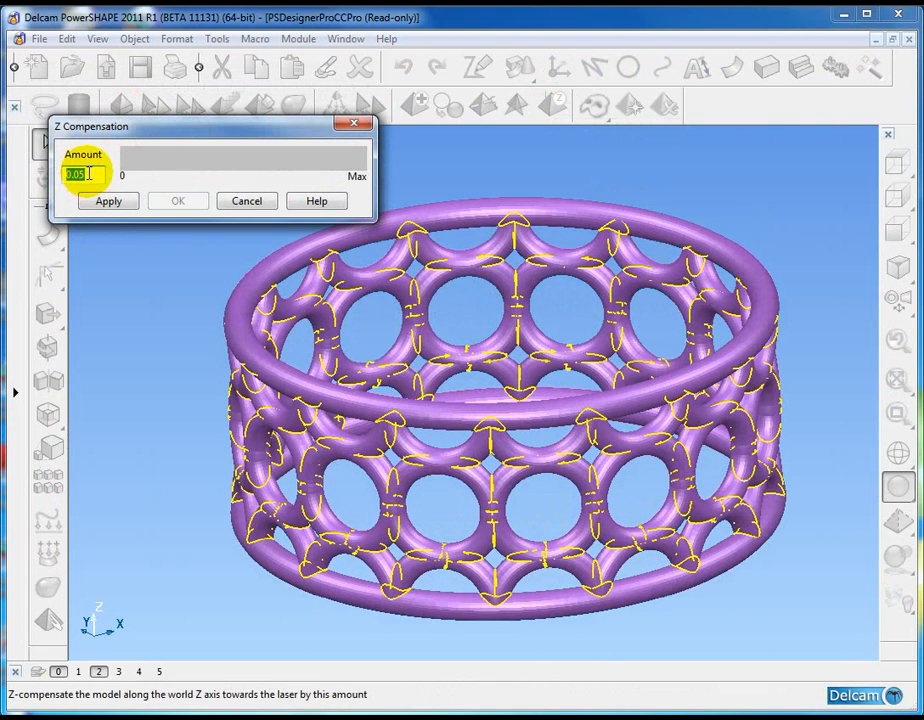
click(90, 174)
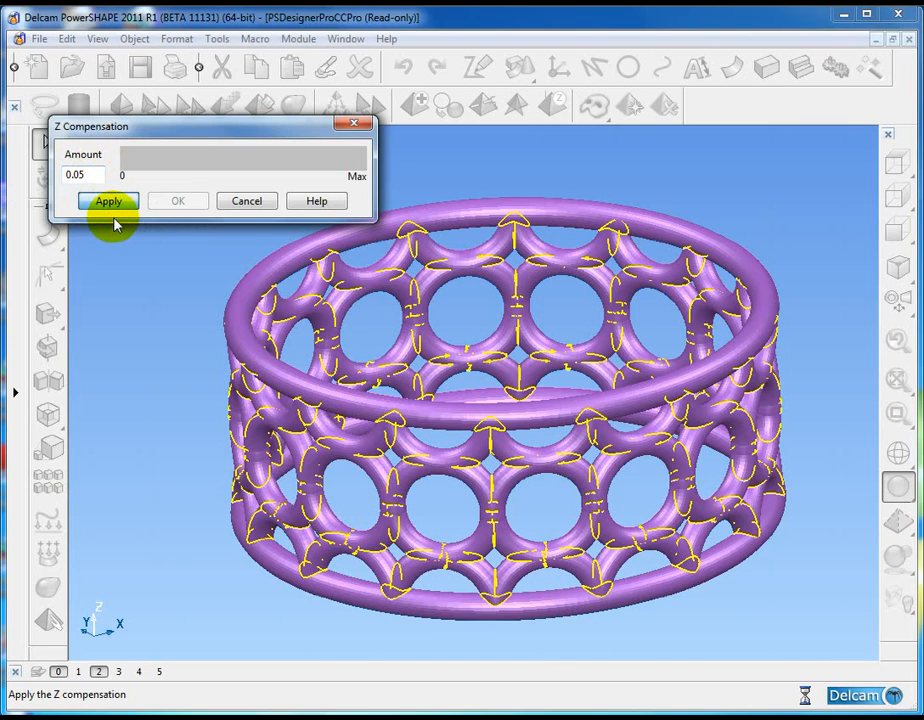
mouse_move(204, 292)
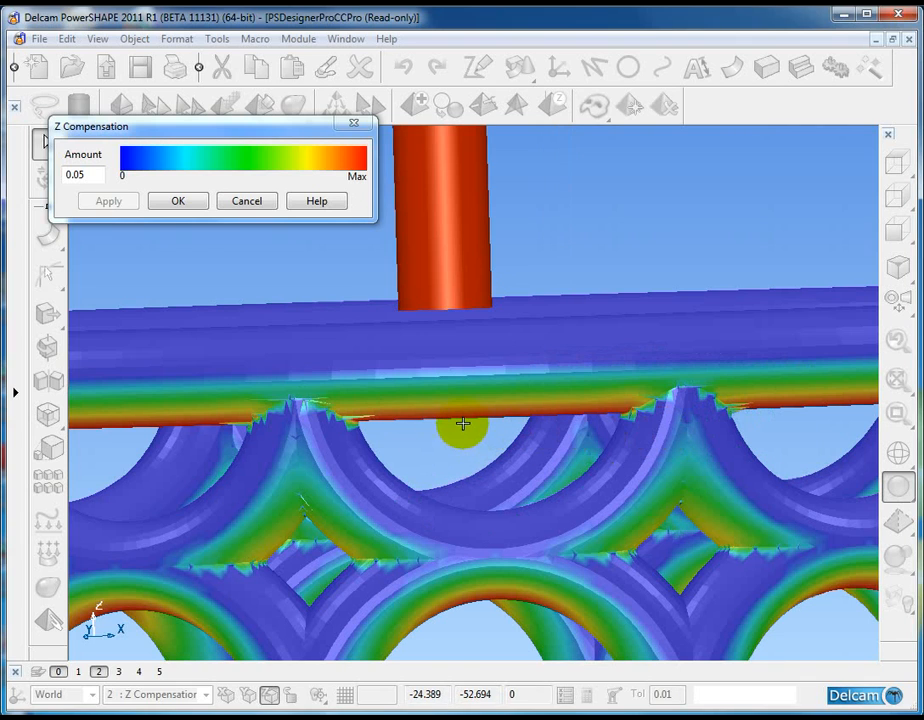
mouse_move(568, 410)
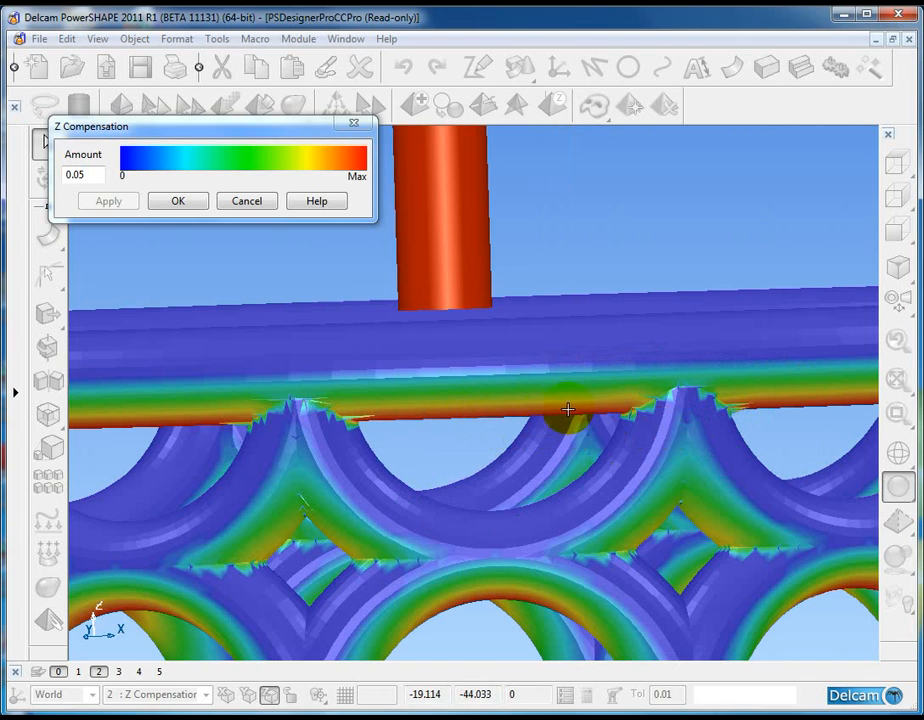
mouse_move(508, 418)
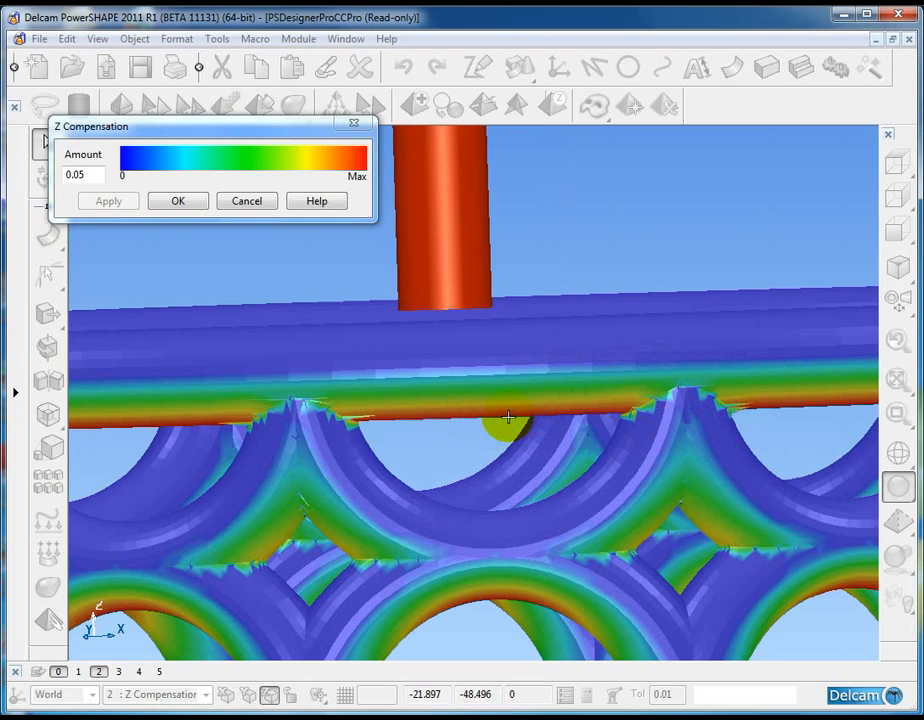
mouse_move(504, 418)
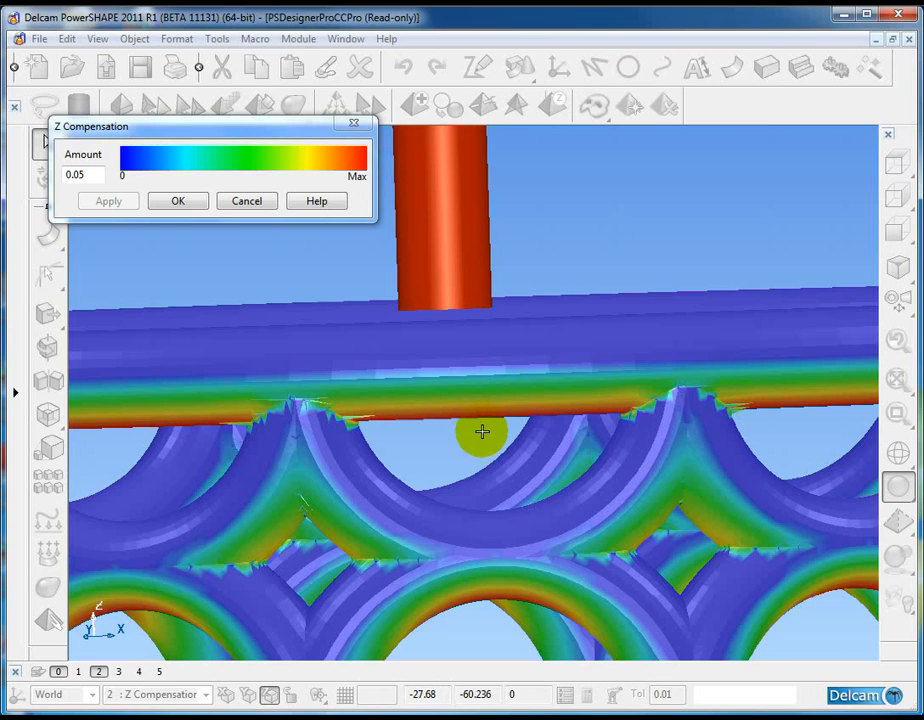
mouse_move(470, 412)
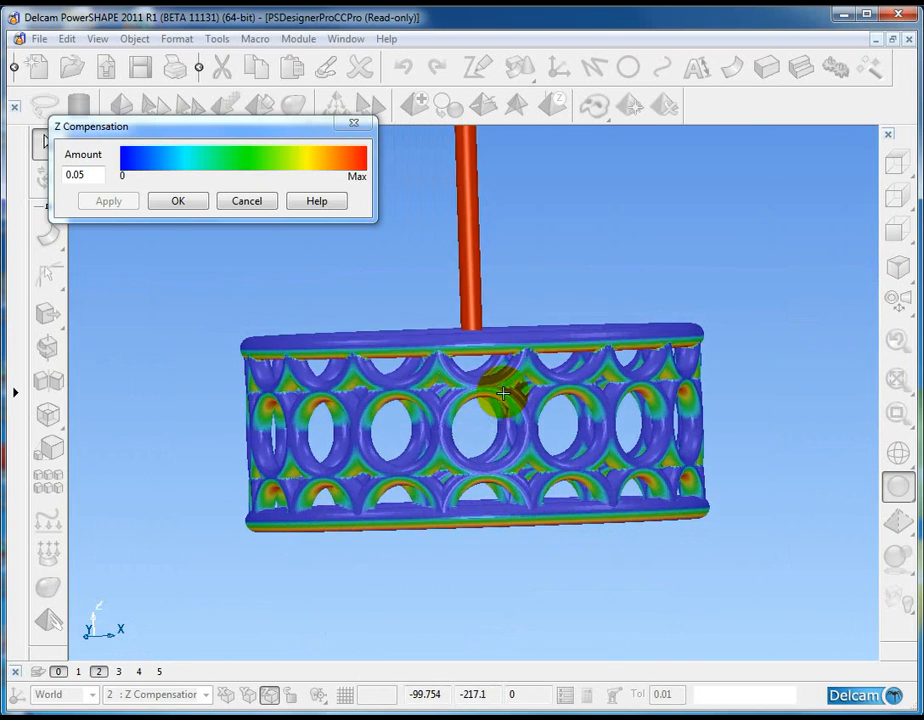
Step: Accept the Z-compensation, undo and redo it to compare, then move on to the flower relief model
click(178, 200)
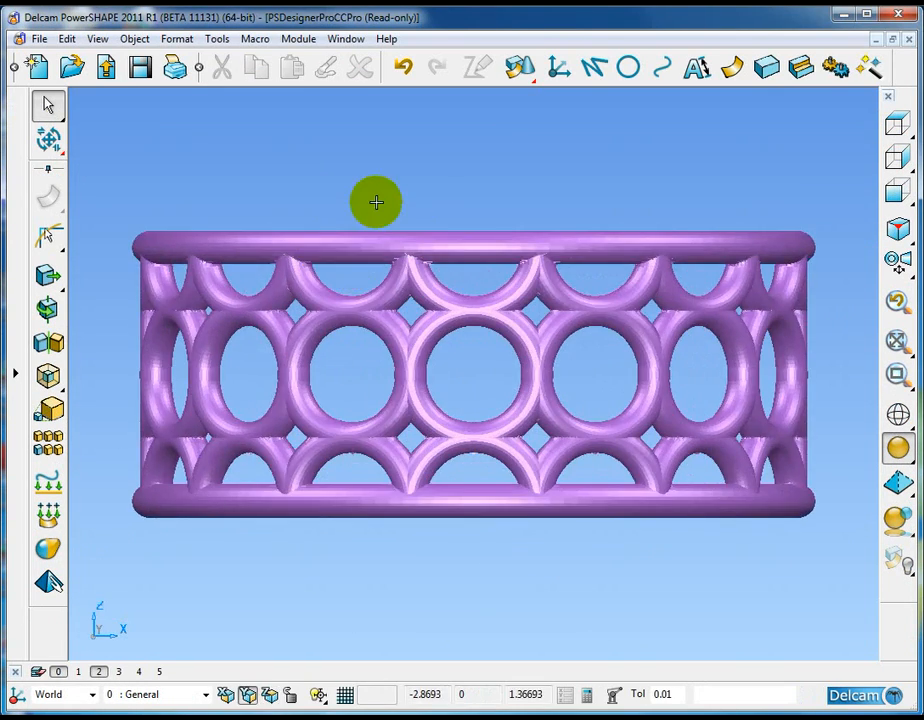
click(404, 68)
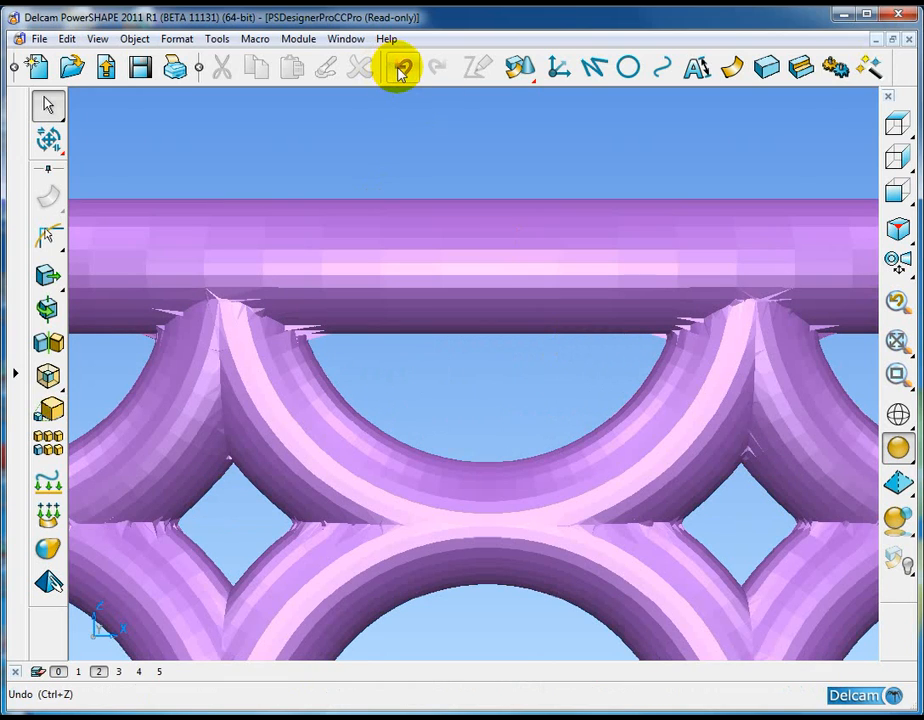
click(404, 68)
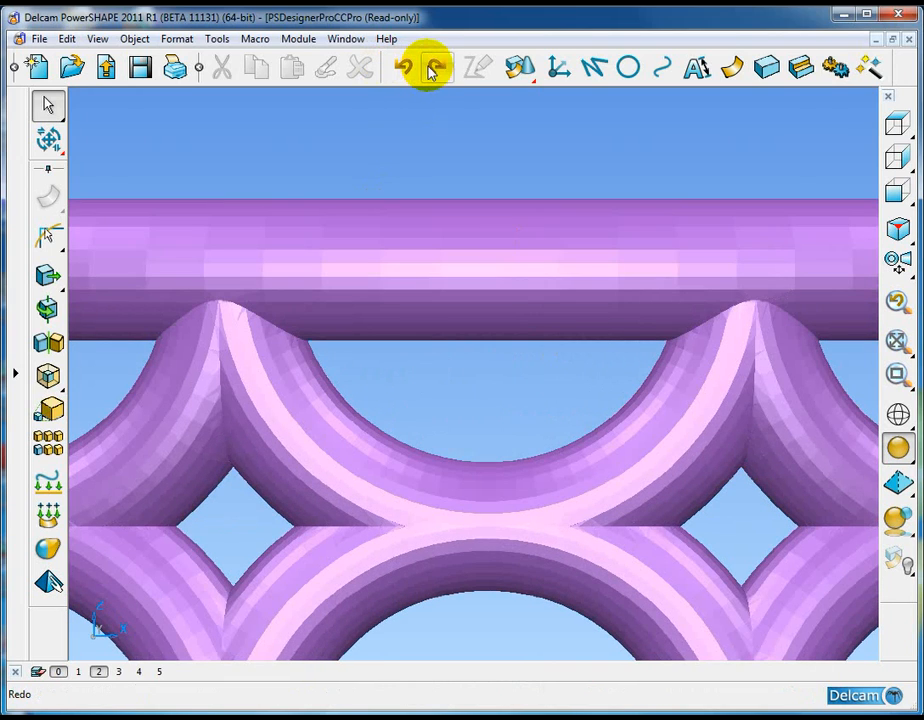
click(432, 68)
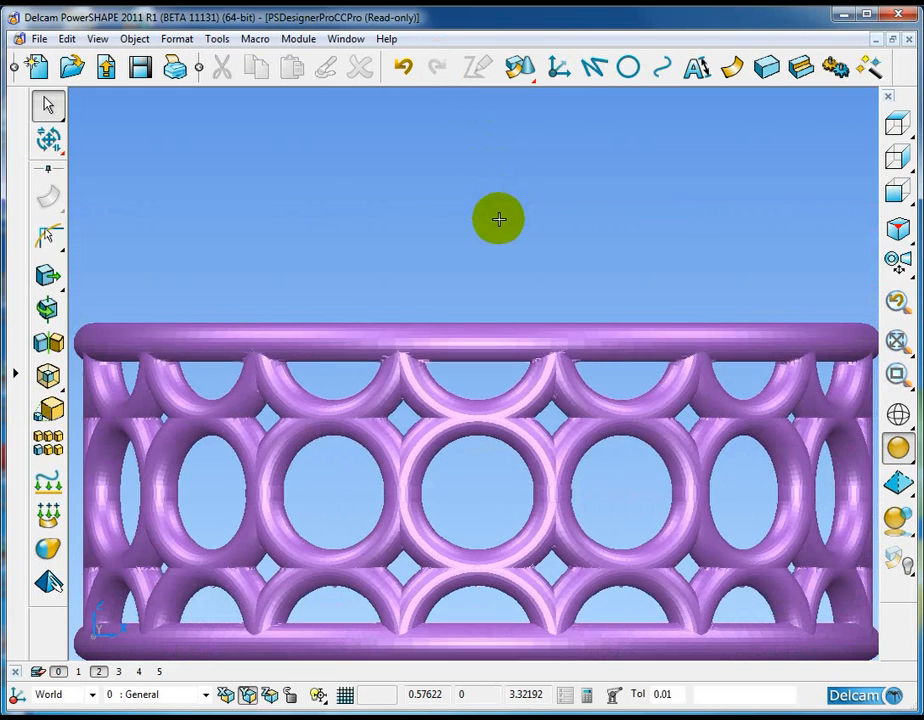
drag(498, 218, 232, 584)
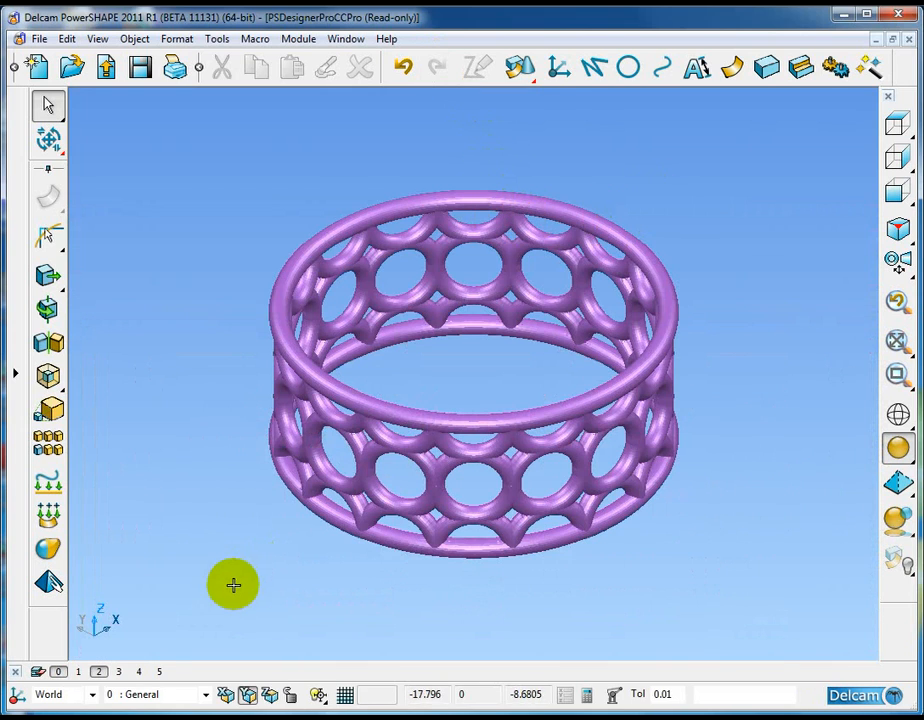
click(118, 672)
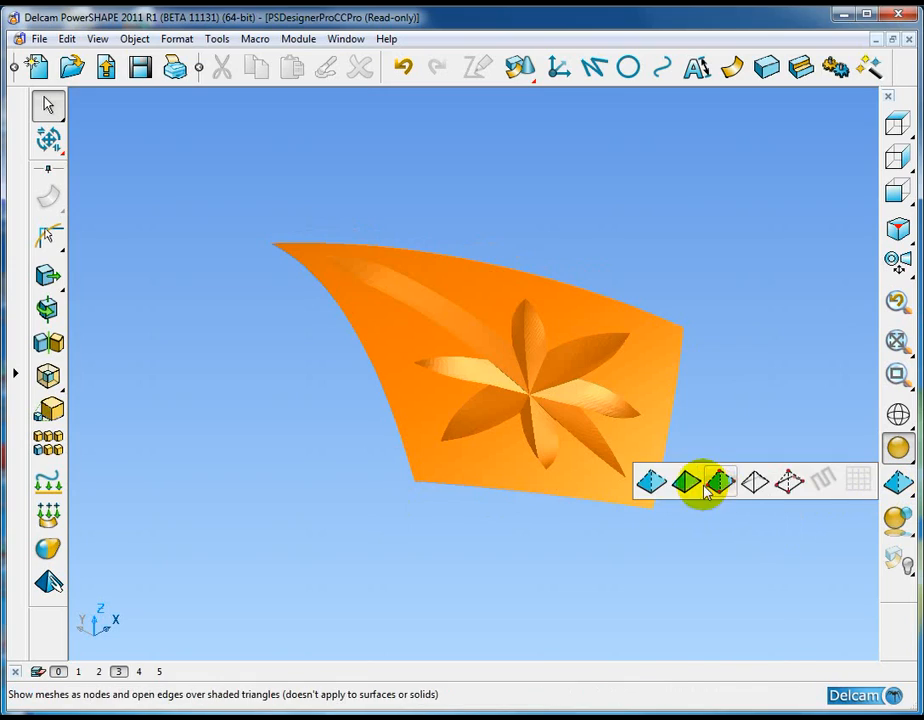
Step: Shade the flower mesh with nodes and open edges and bring up the mesh curve creation options
click(720, 482)
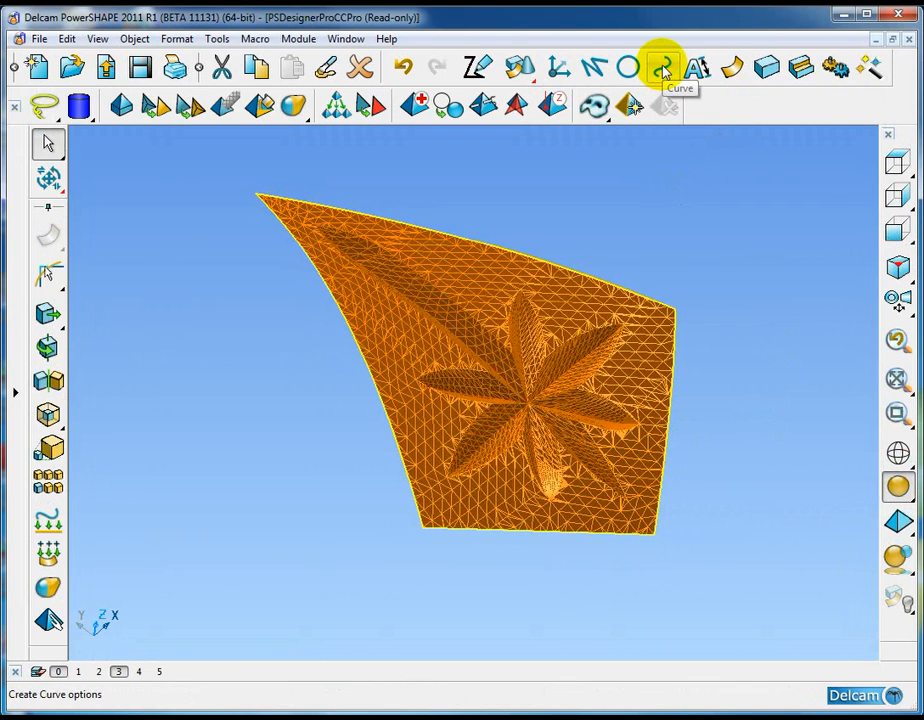
click(662, 68)
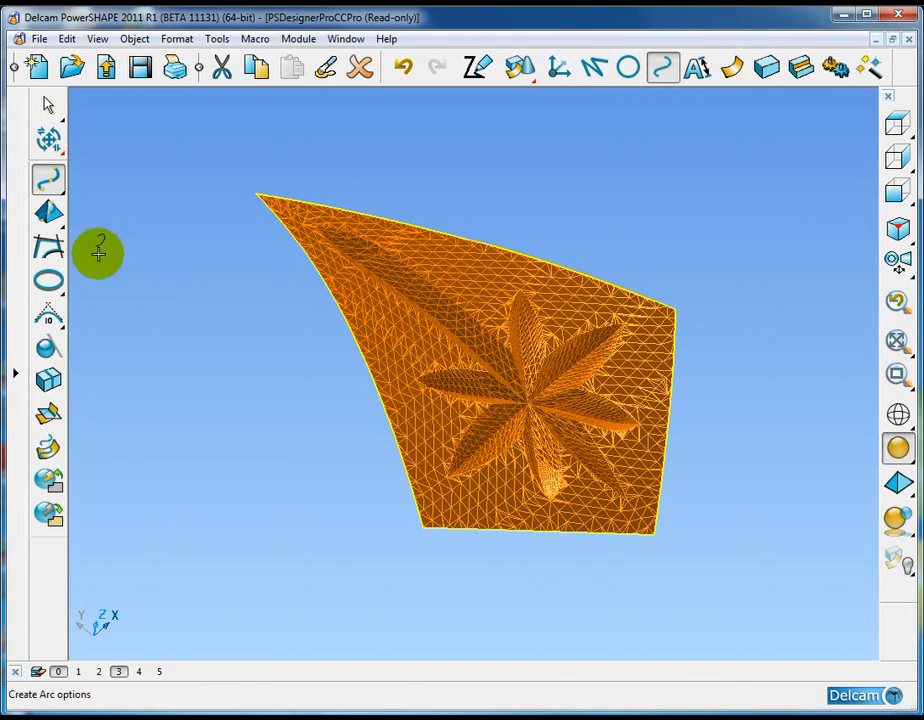
click(48, 212)
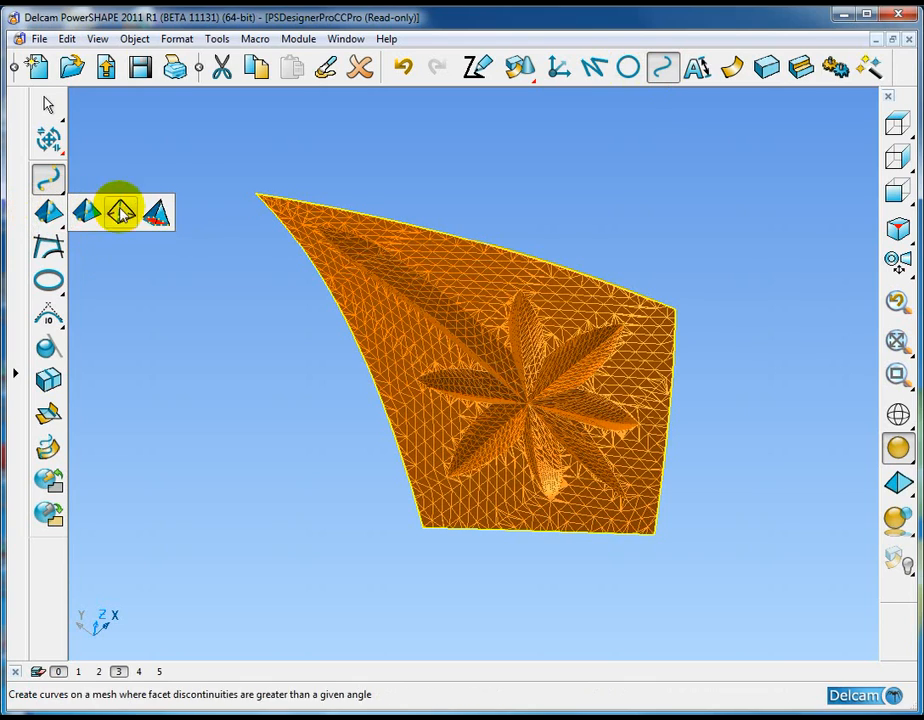
mouse_move(84, 212)
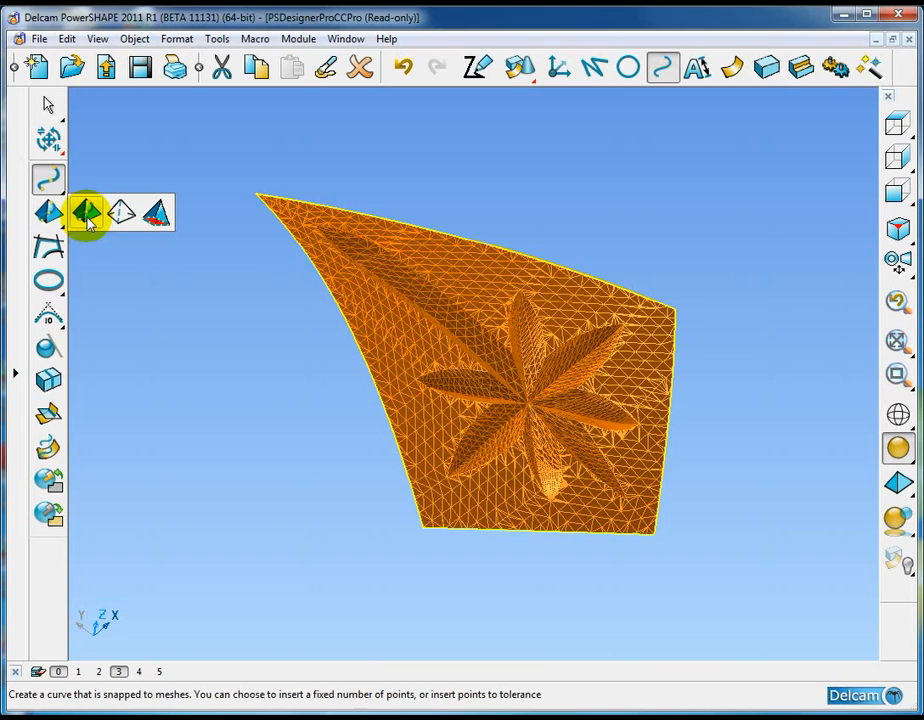
mouse_move(120, 212)
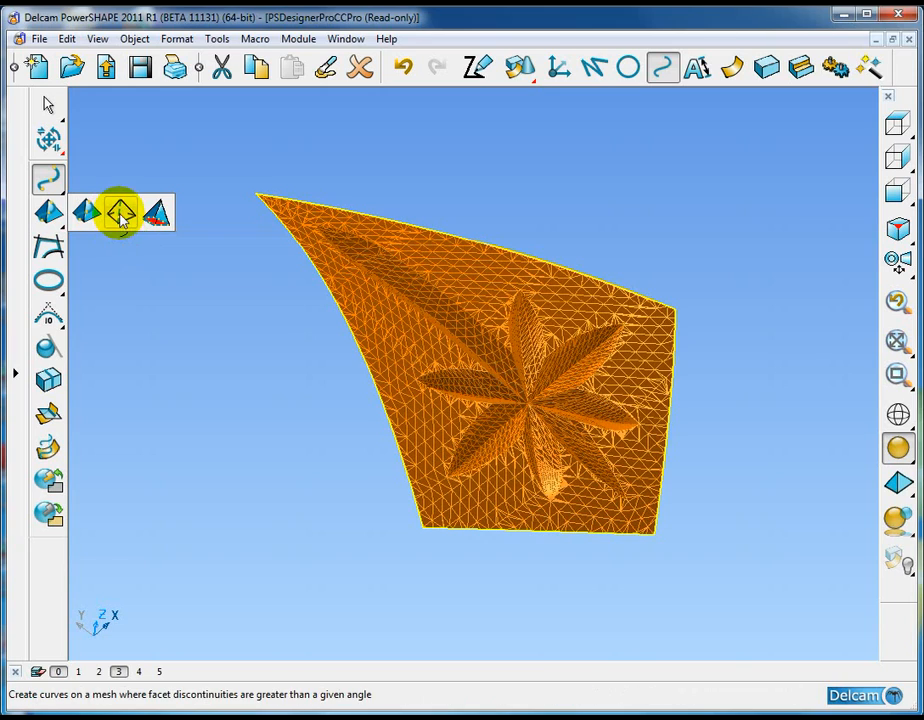
mouse_move(120, 212)
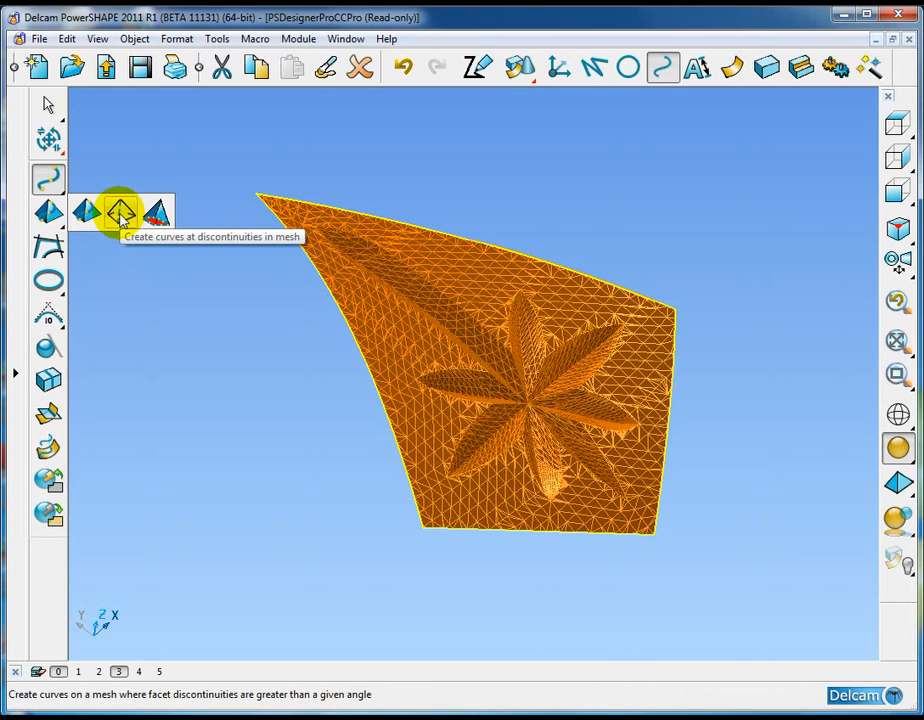
Step: Create curves at mesh discontinuities on the flower relief with a 20-degree minimum angle
click(120, 212)
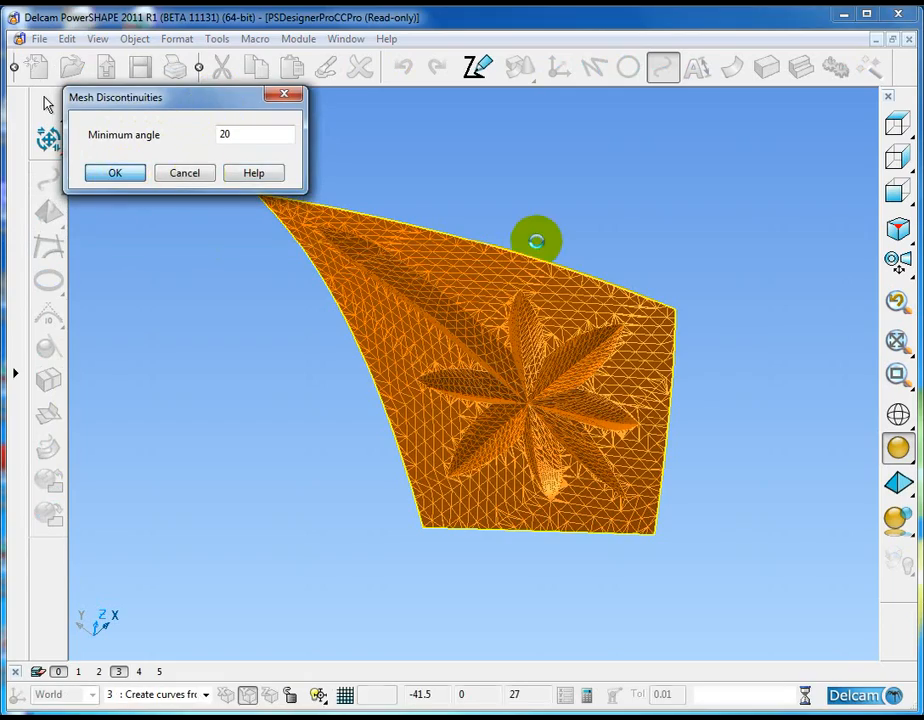
click(114, 172)
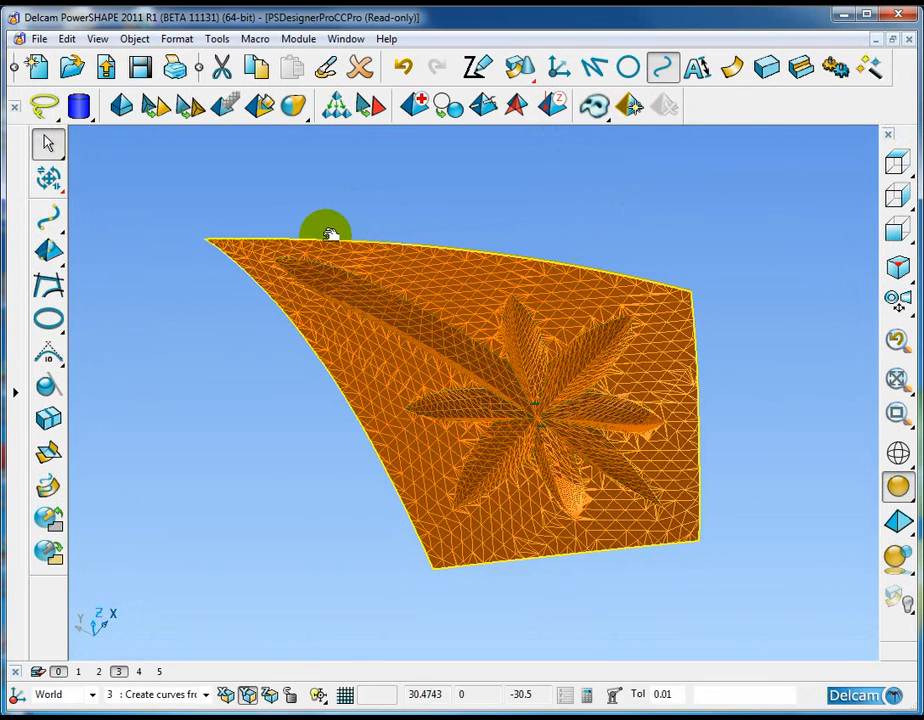
mouse_move(156, 250)
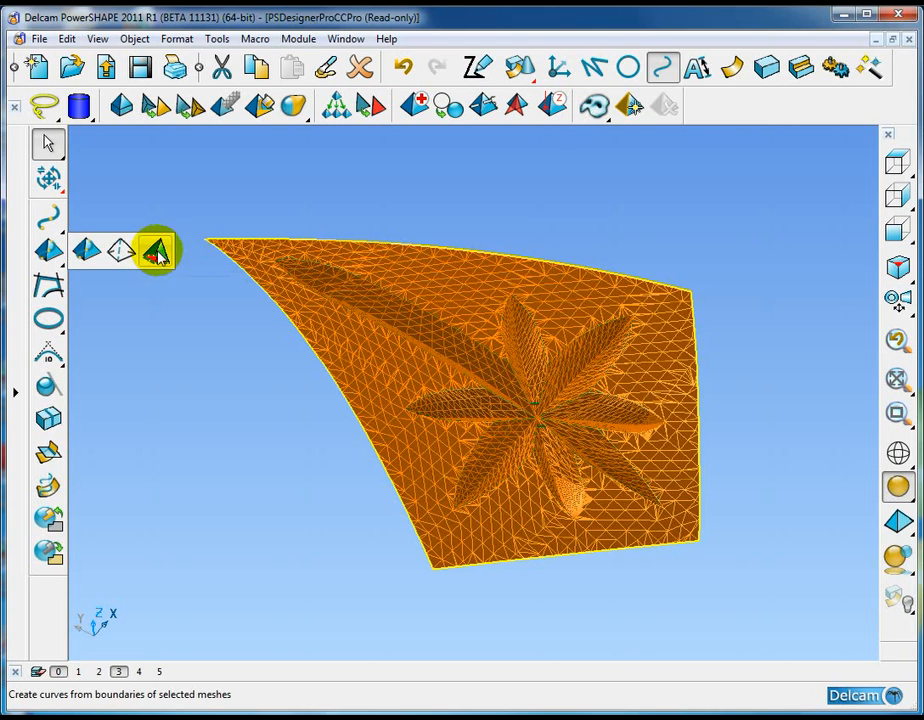
Step: Create curves from the flower mesh boundary, view the extracted curves alone, then move to the face mesh
click(156, 250)
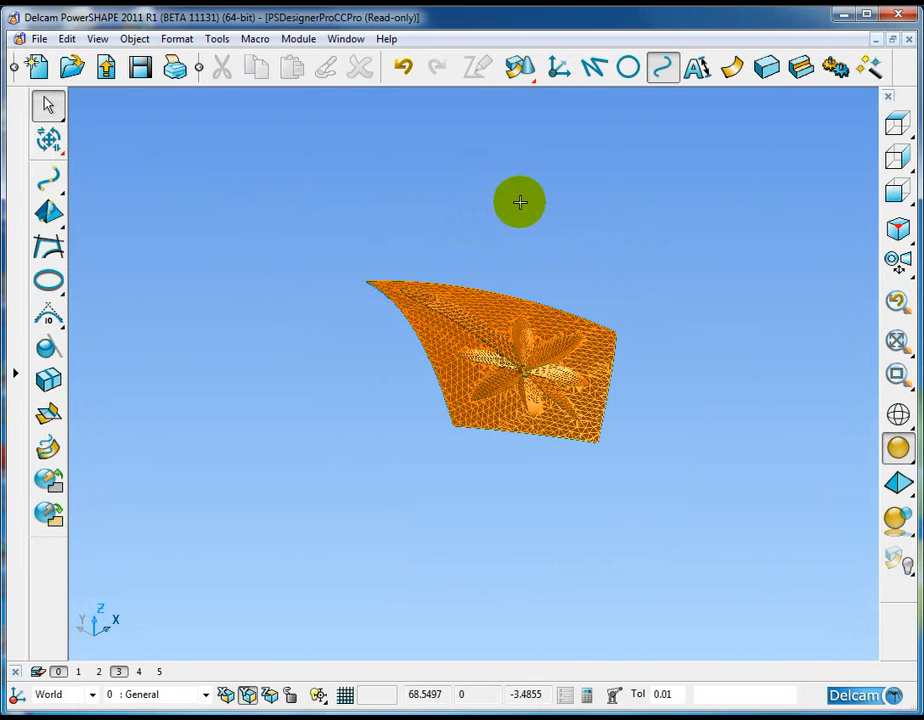
click(138, 672)
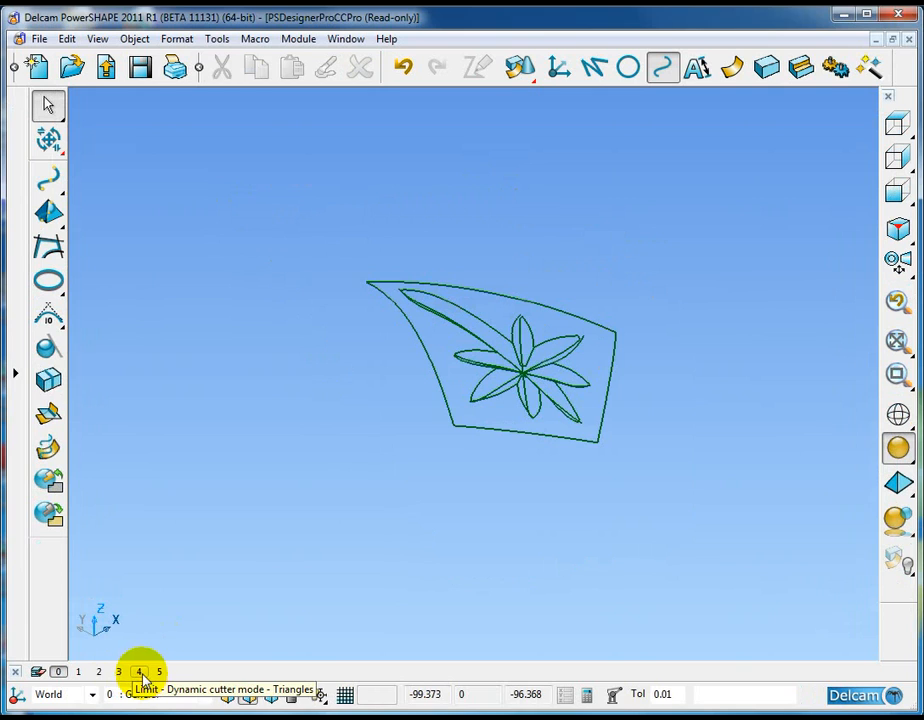
click(160, 672)
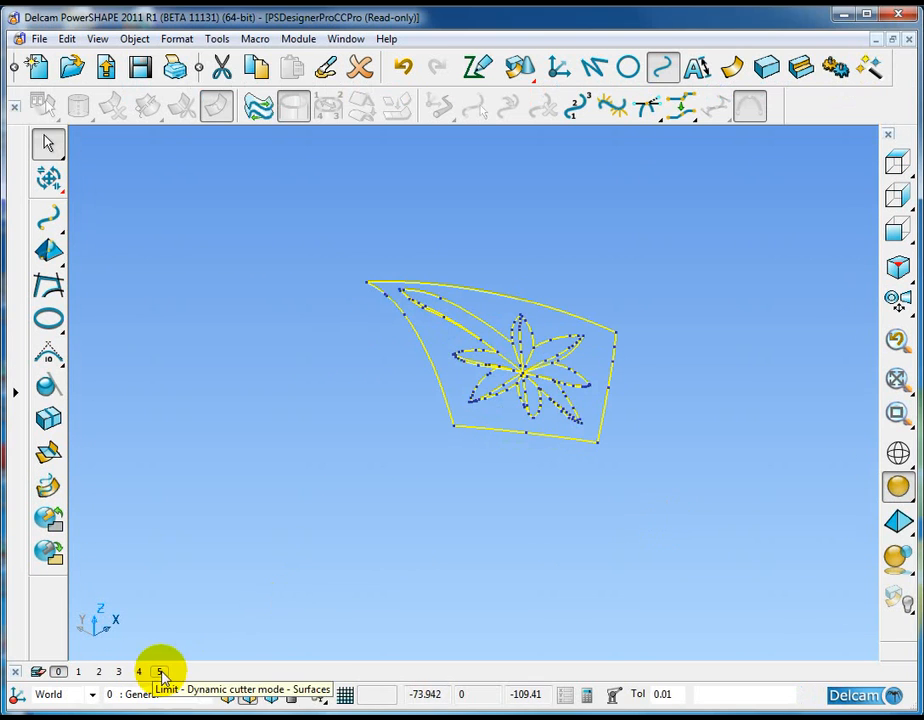
click(138, 672)
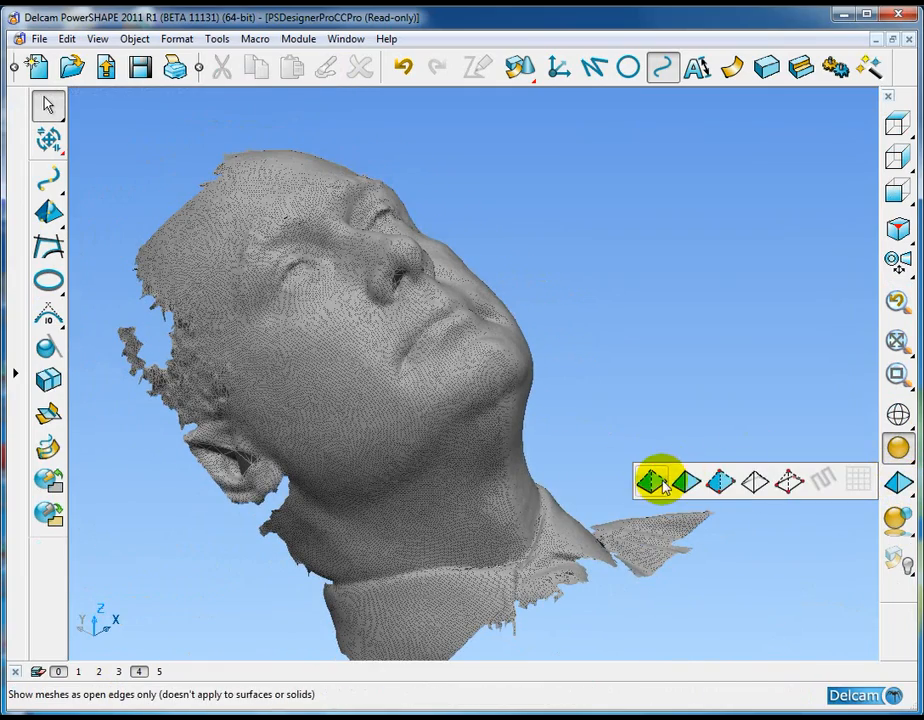
Step: Orbit the scanned face mesh toward a front view
click(688, 482)
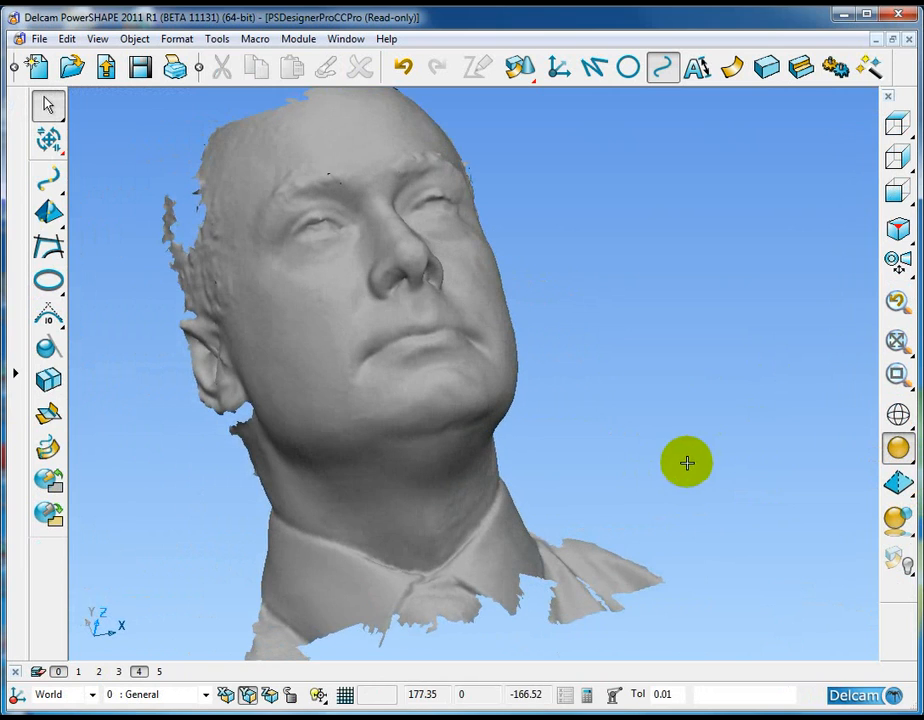
drag(688, 462, 422, 374)
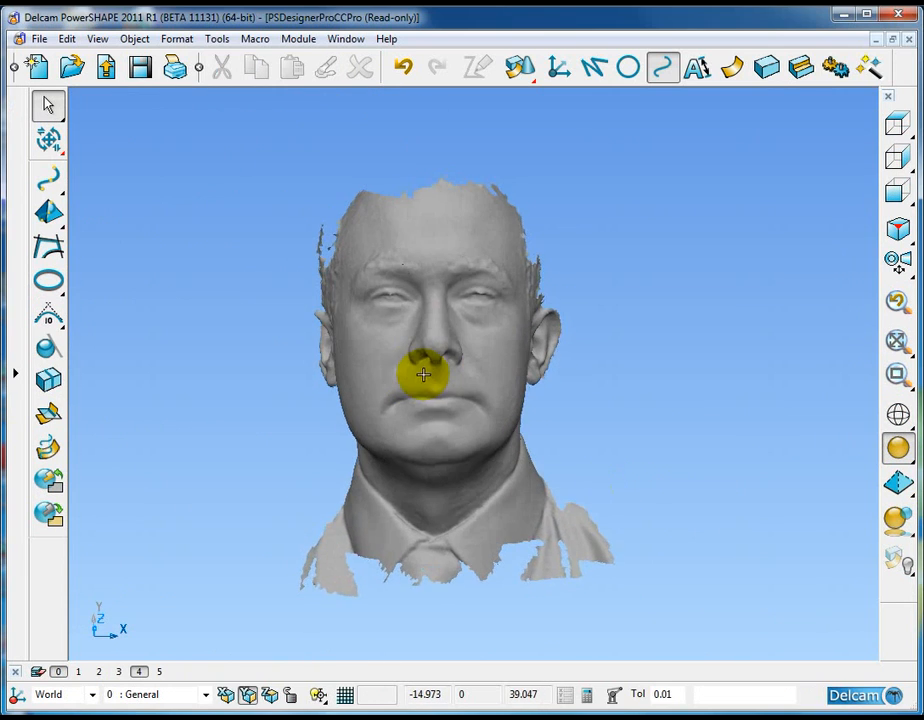
drag(422, 376, 544, 366)
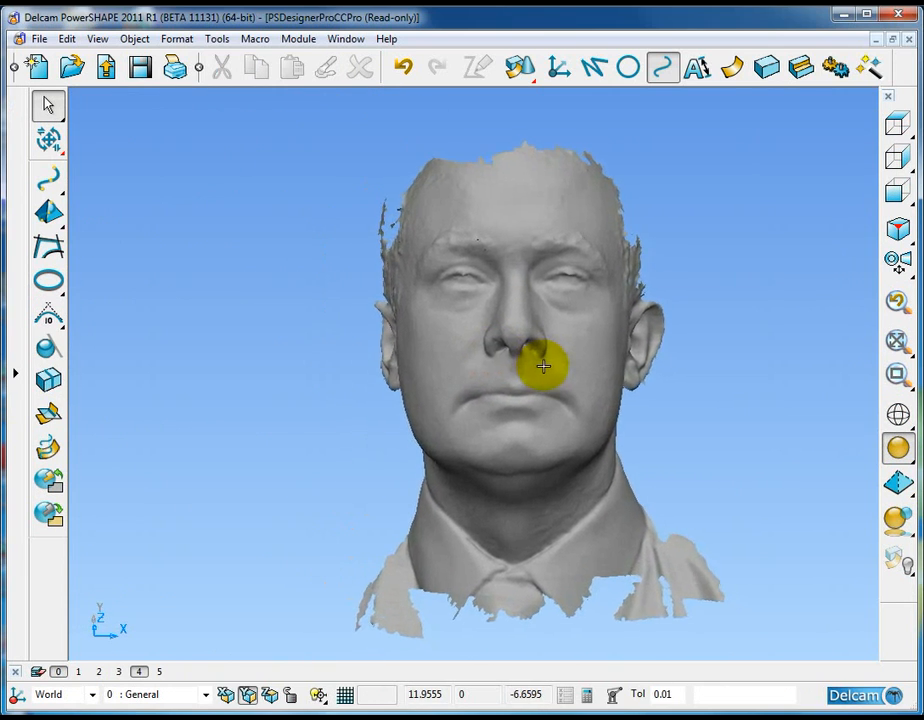
drag(544, 366, 342, 288)
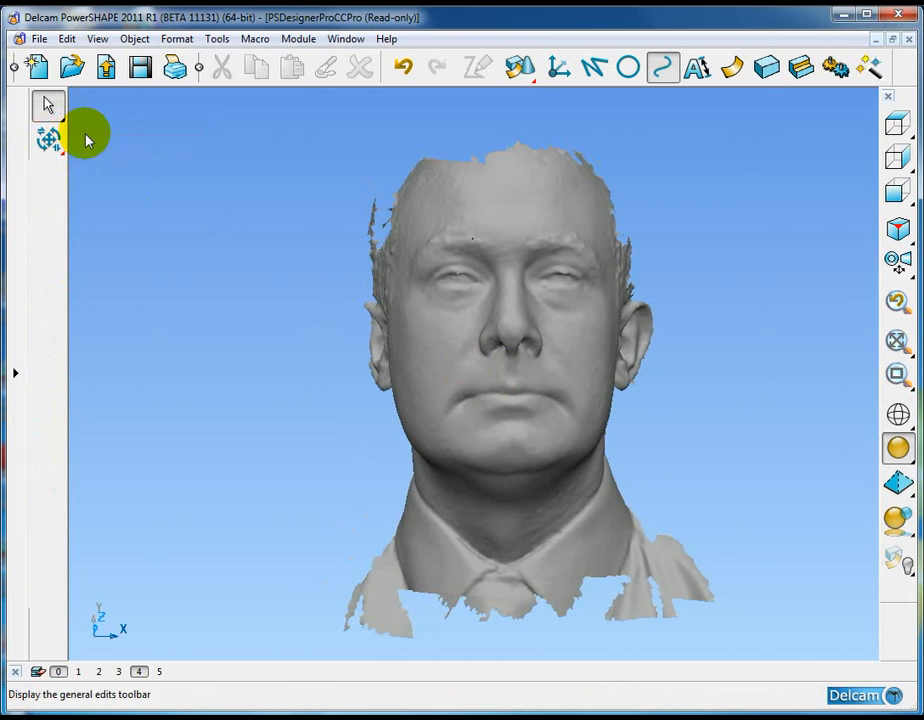
Step: Start Limit Selection from General Edits and show the cutter projection options
click(48, 138)
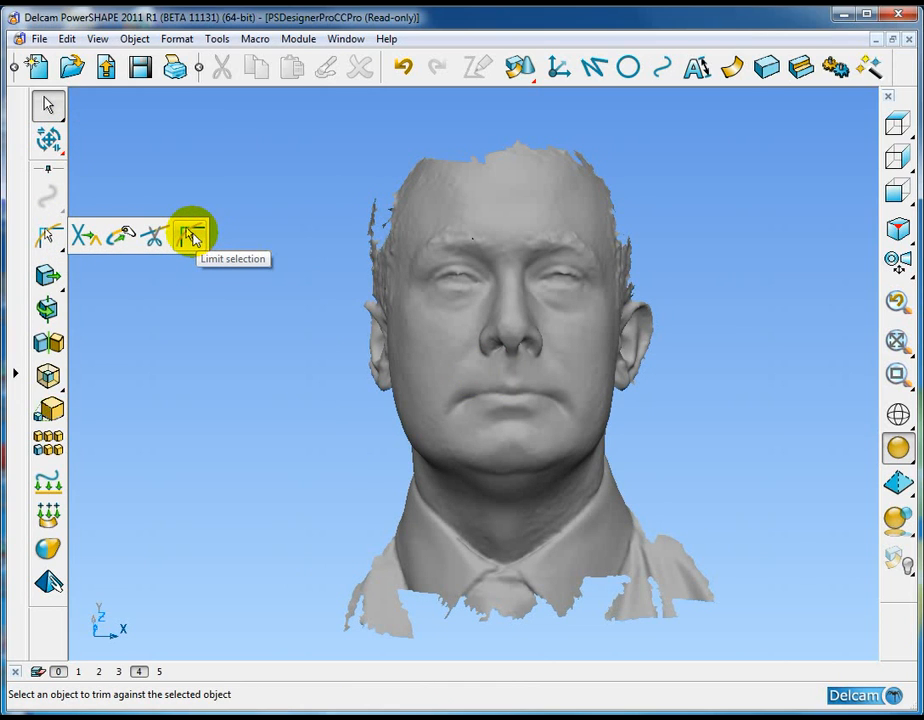
click(190, 236)
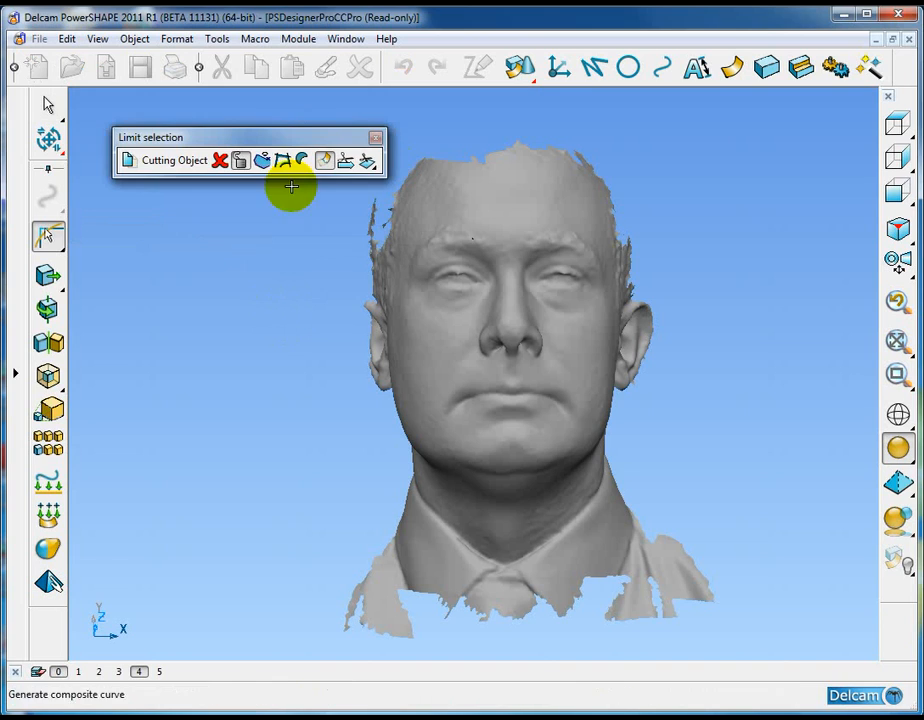
click(368, 160)
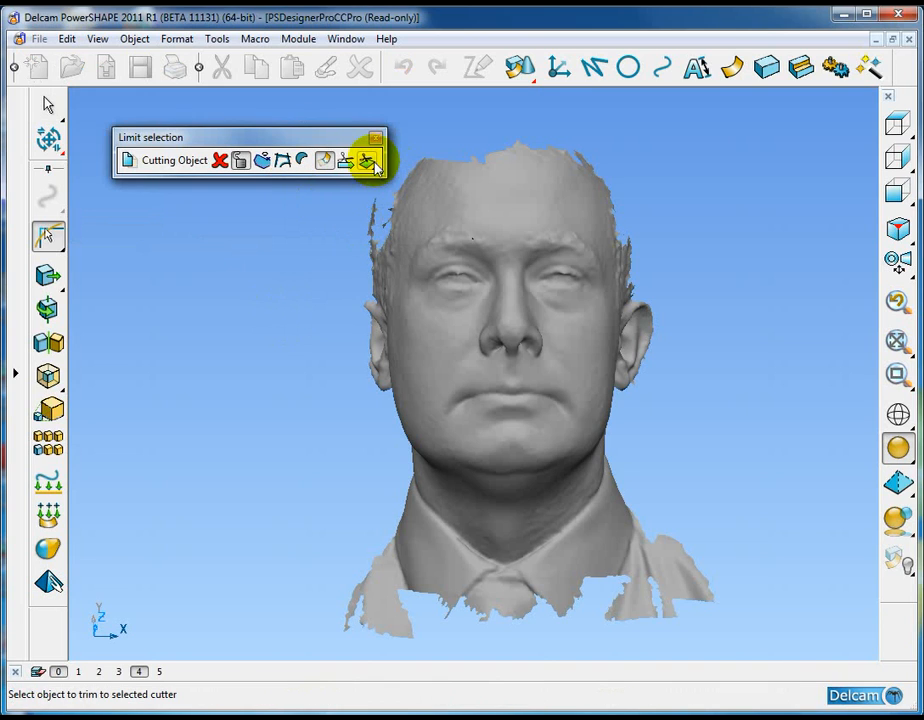
click(368, 160)
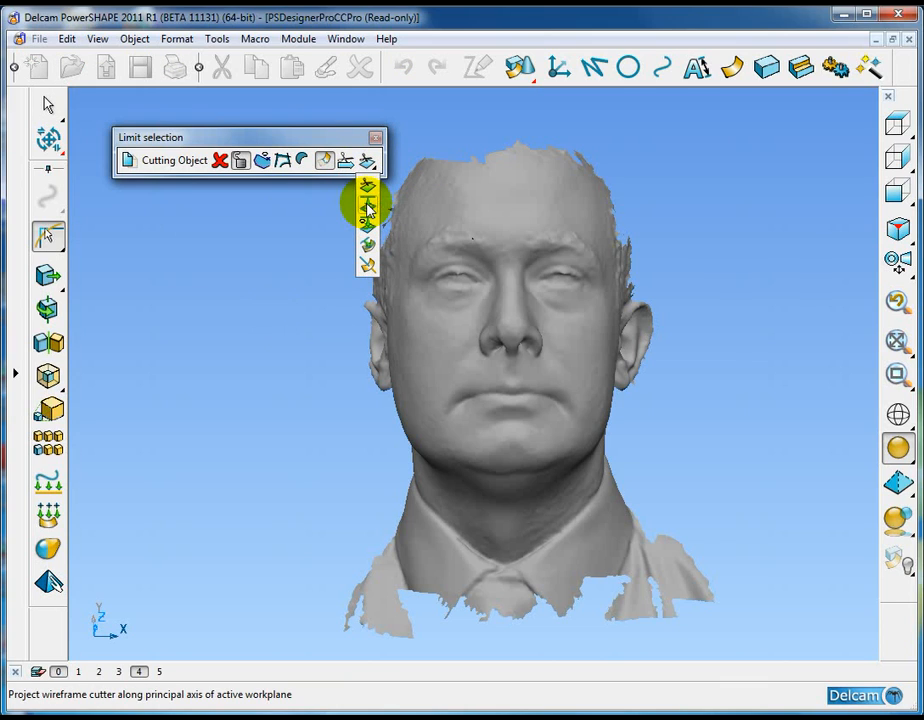
mouse_move(368, 248)
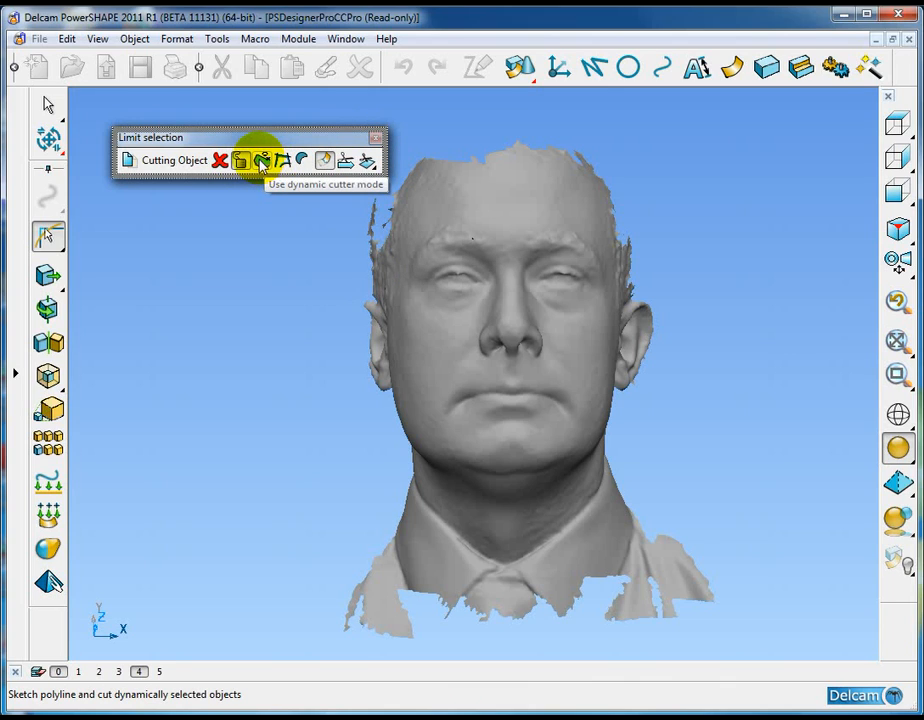
Step: In dynamic cutter mode, sketch a polyline around the shoulders to cut them off the face mesh
click(262, 160)
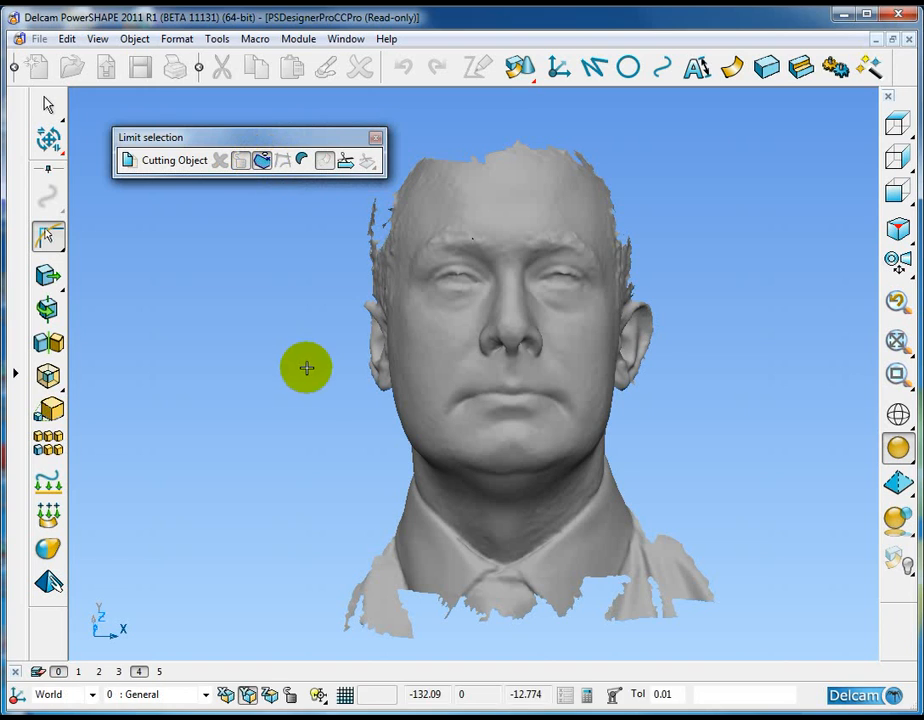
drag(308, 368, 356, 384)
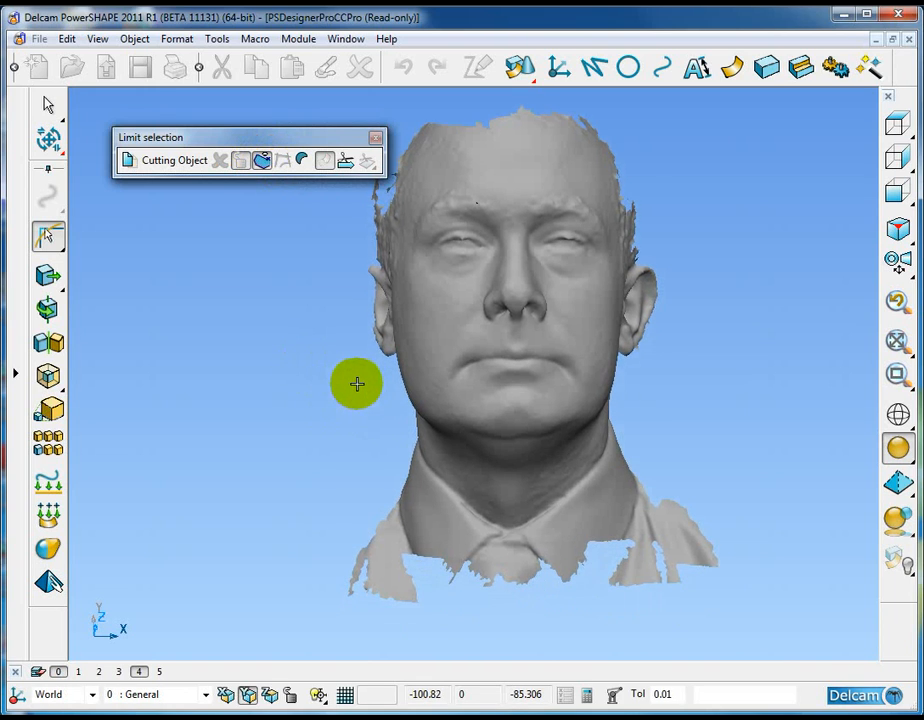
drag(356, 384, 382, 390)
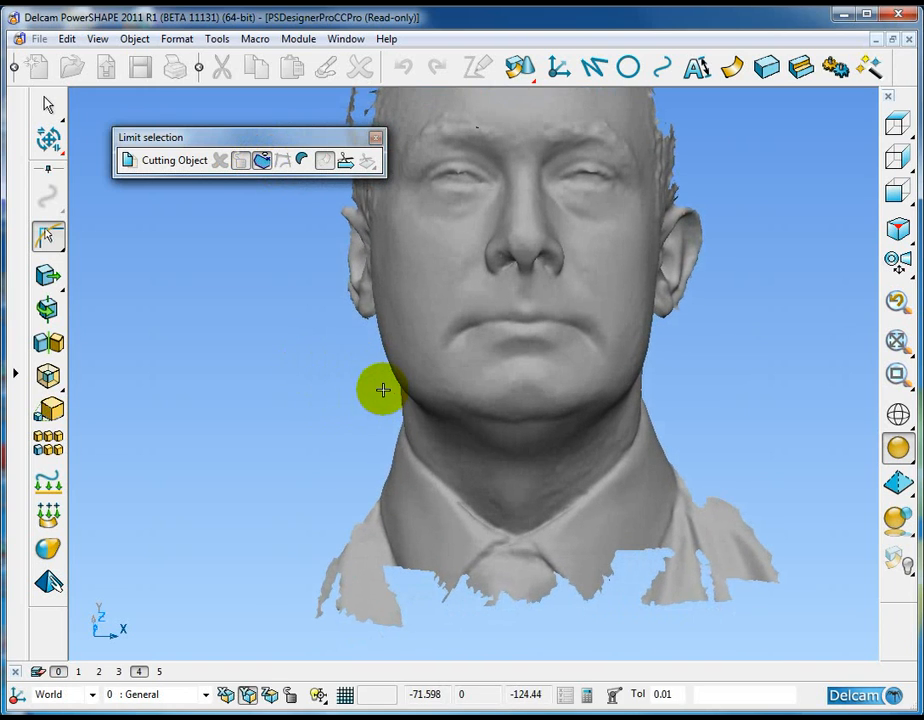
drag(384, 390, 446, 478)
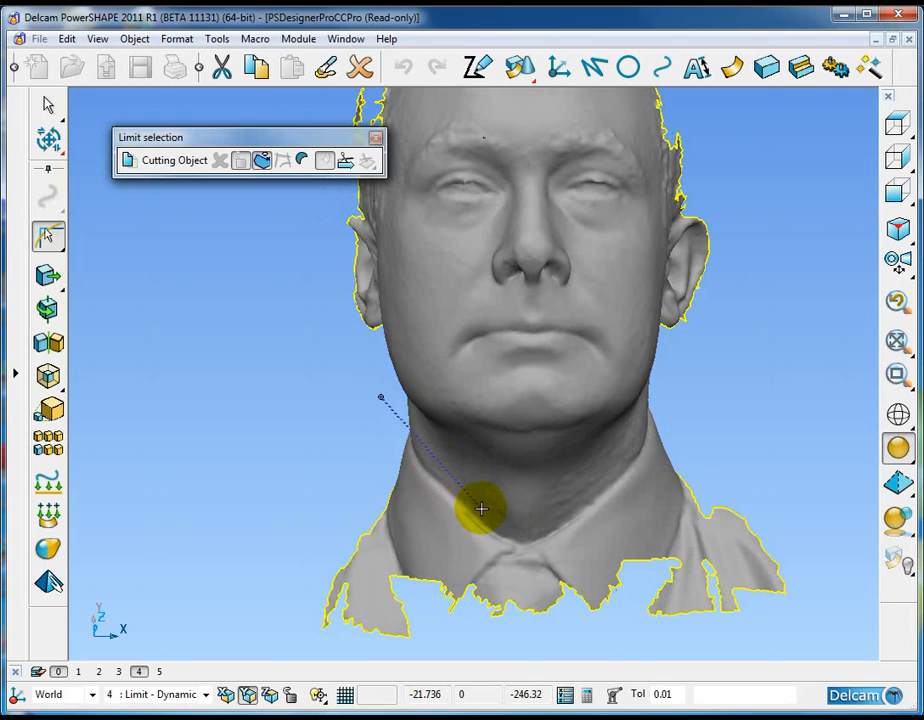
mouse_move(518, 532)
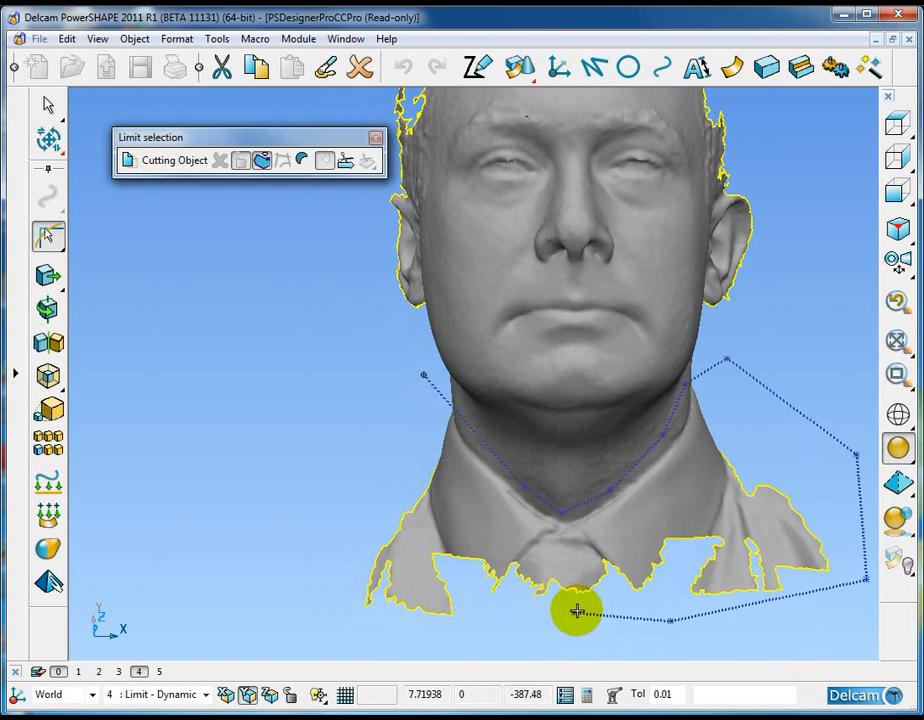
drag(576, 612, 420, 376)
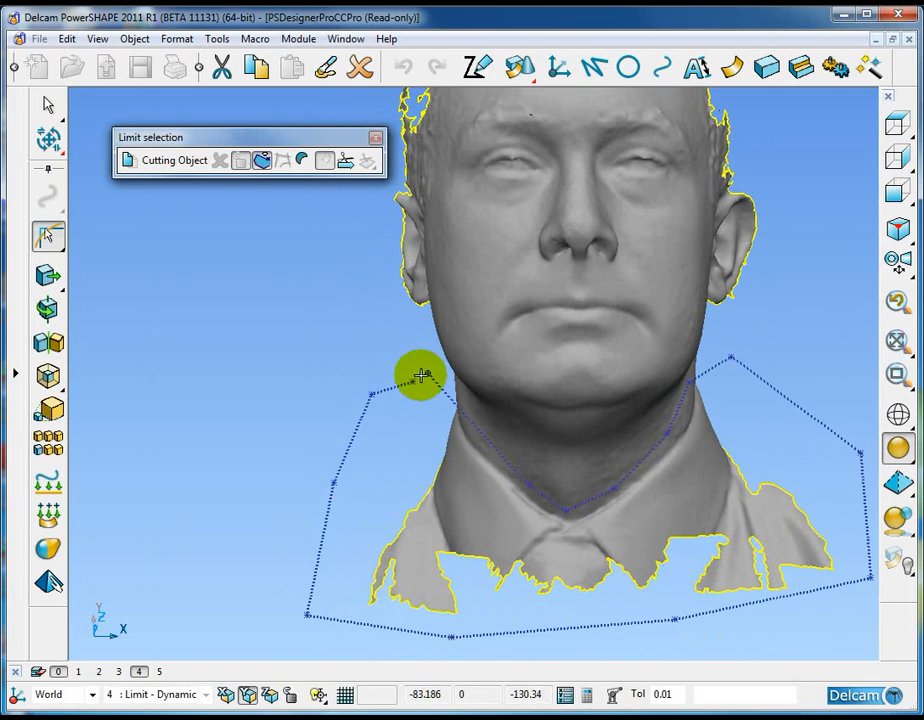
mouse_move(376, 356)
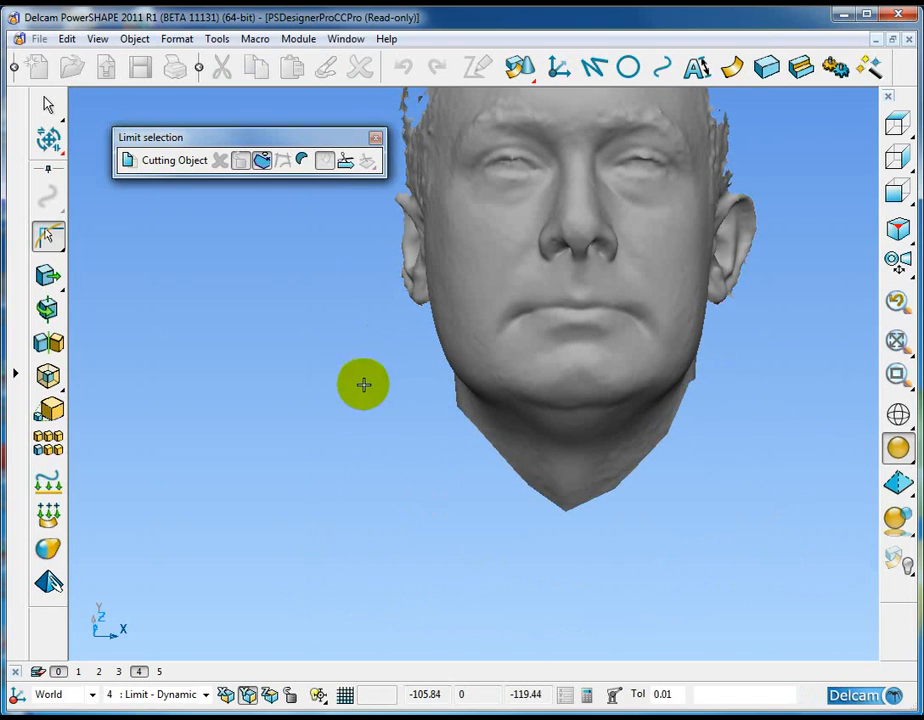
Step: Inspect the trimmed head and leave the Limit Selection cutting tools
drag(364, 384, 394, 432)
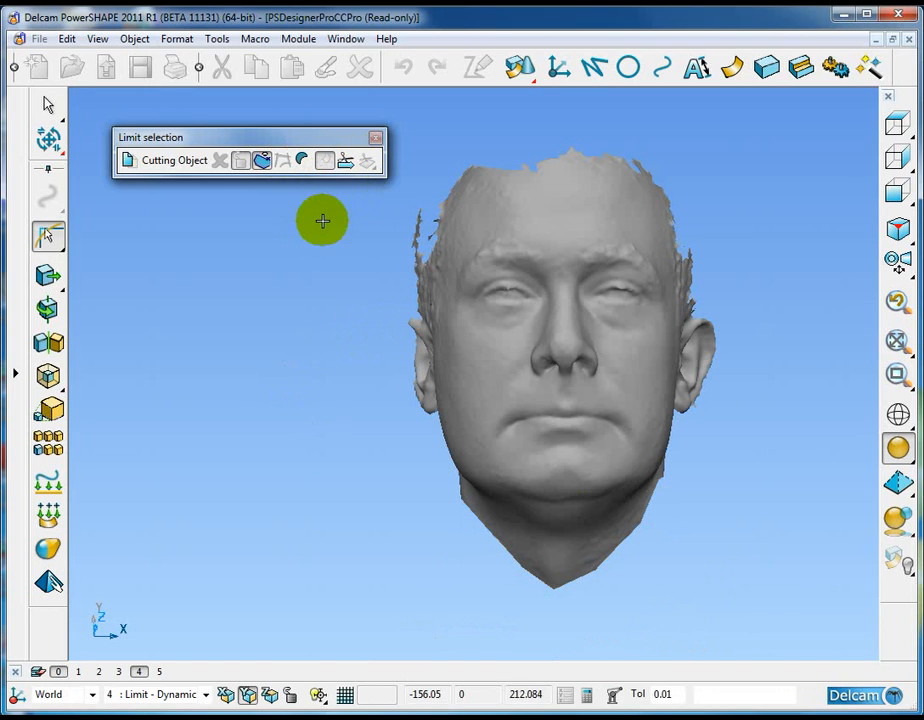
click(376, 136)
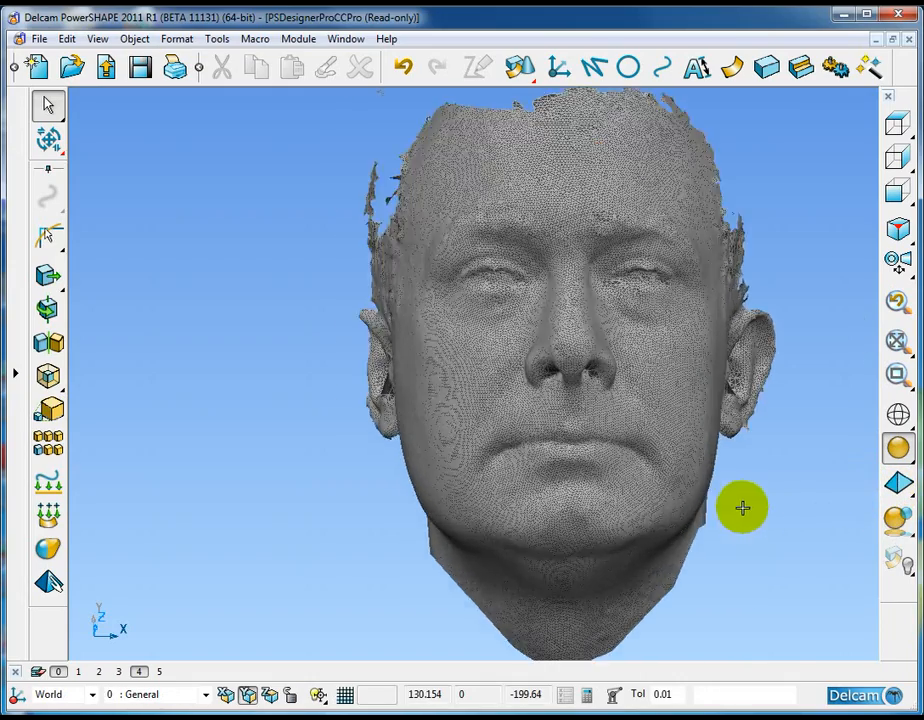
scroll(up, 3)
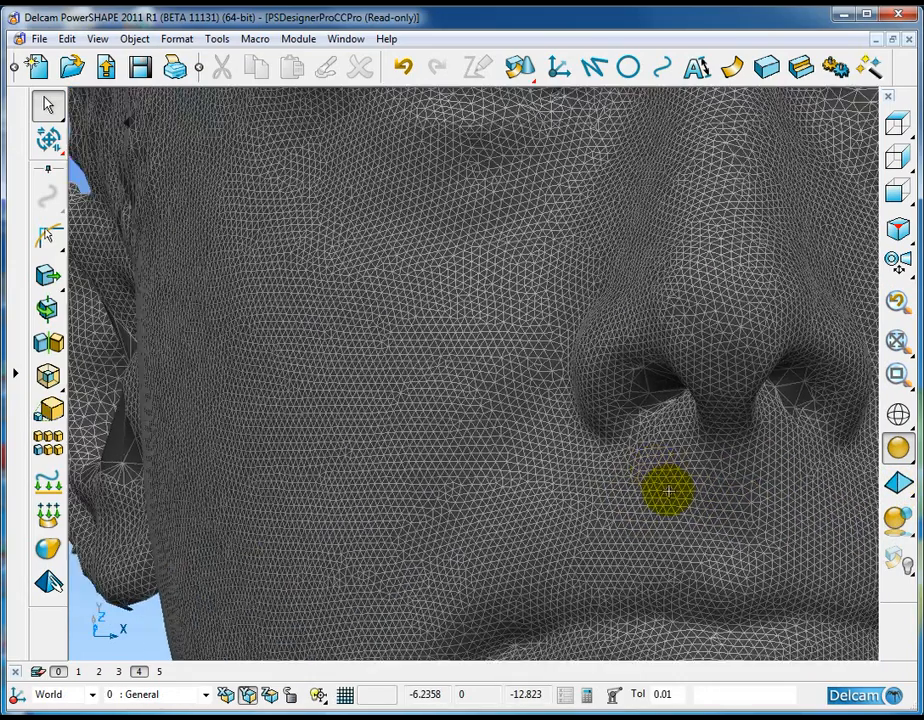
Step: Switch to window 5 with the surface model and enter dynamic cutter mode
click(160, 672)
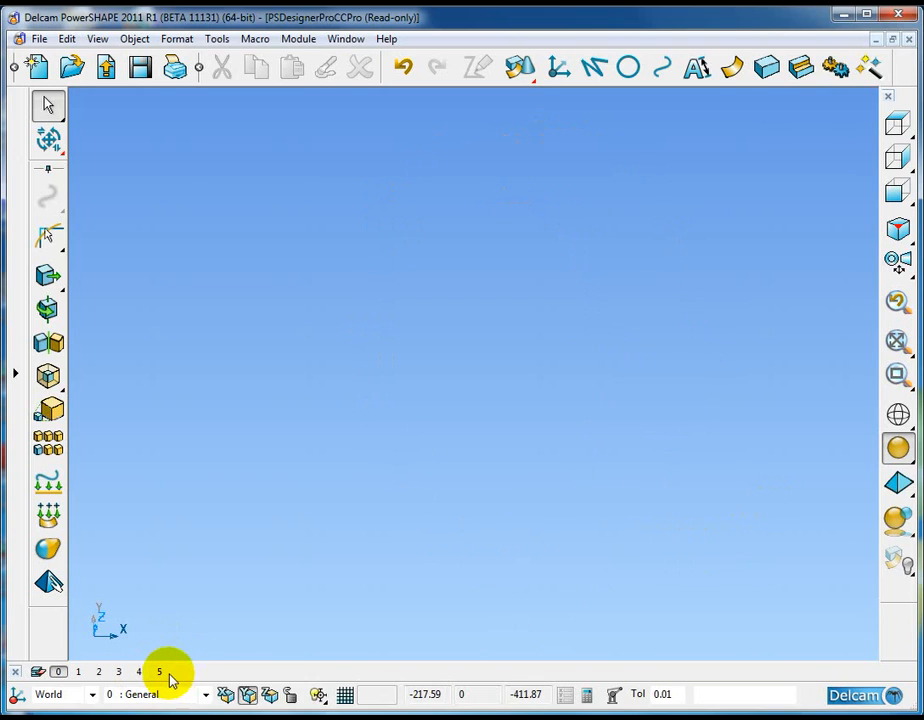
click(160, 672)
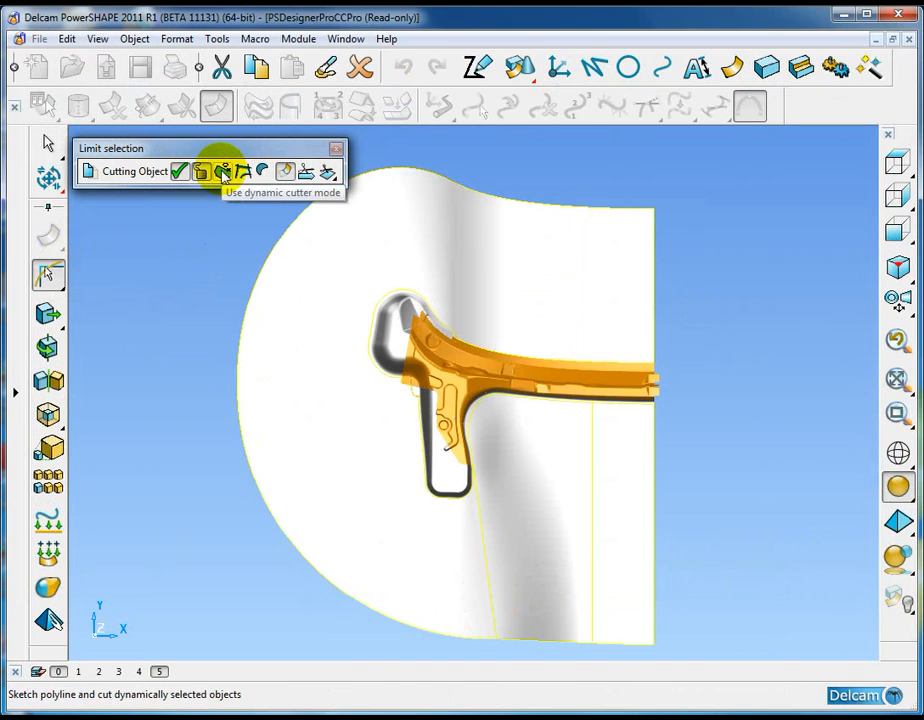
click(224, 172)
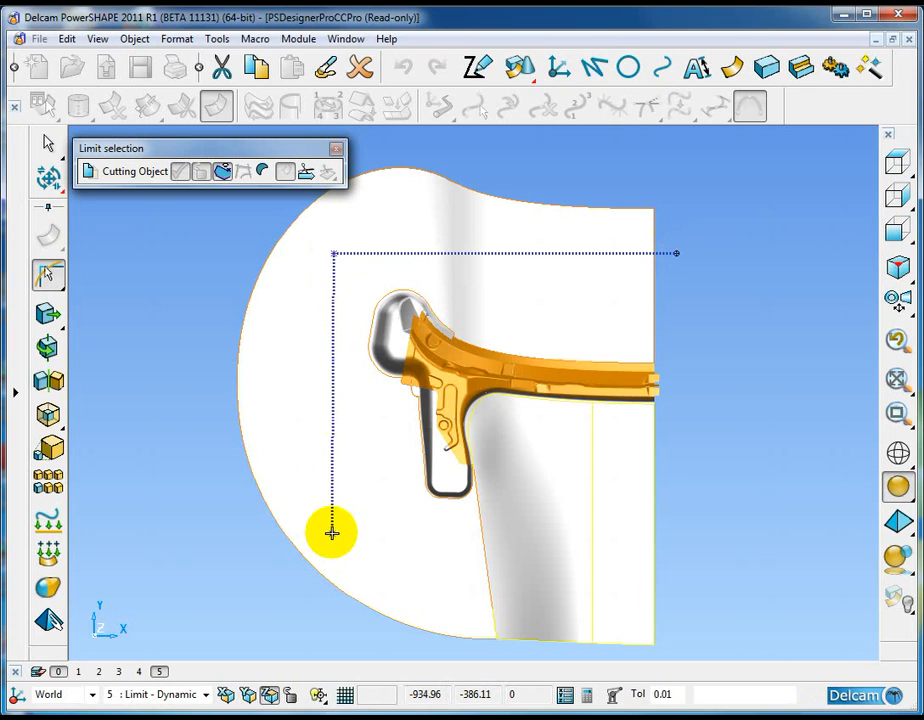
Step: Sketch a rectangular cutter around the orange part, trim the white surface and view the result in 3D
drag(332, 530, 670, 530)
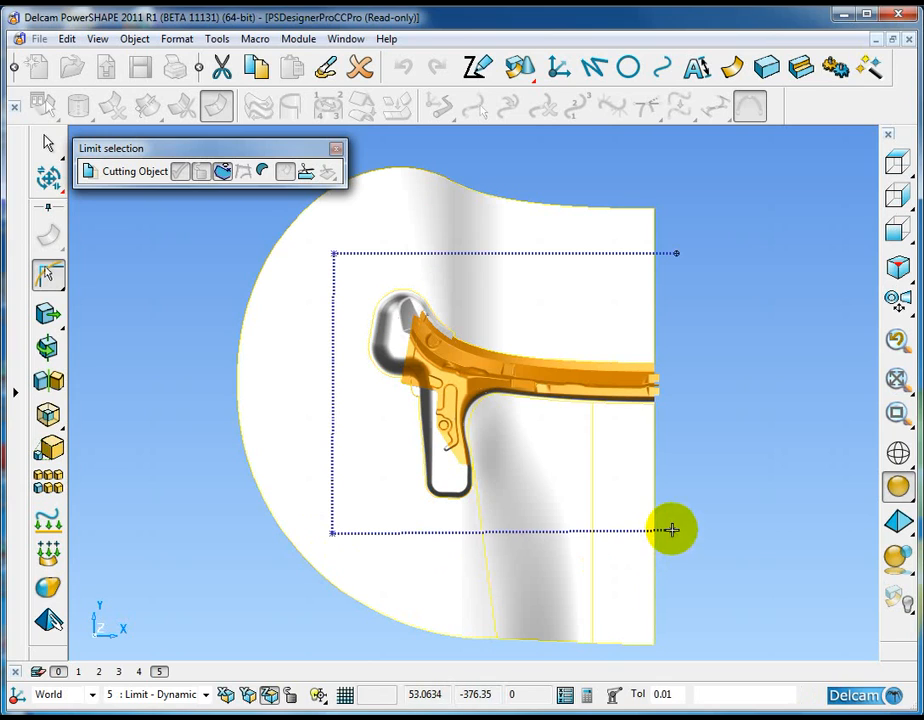
mouse_move(676, 532)
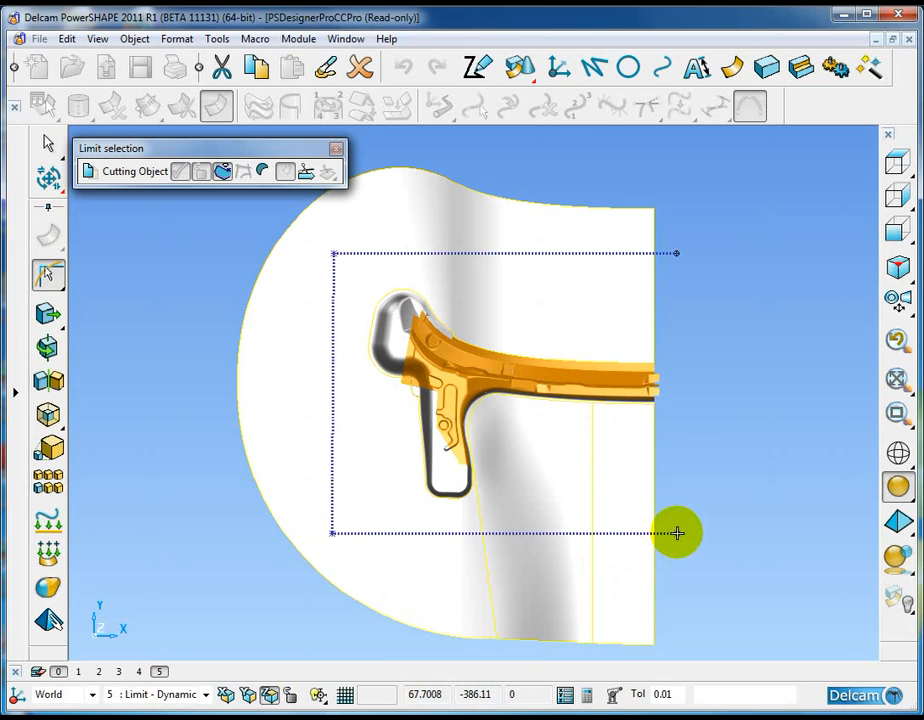
drag(676, 532, 676, 252)
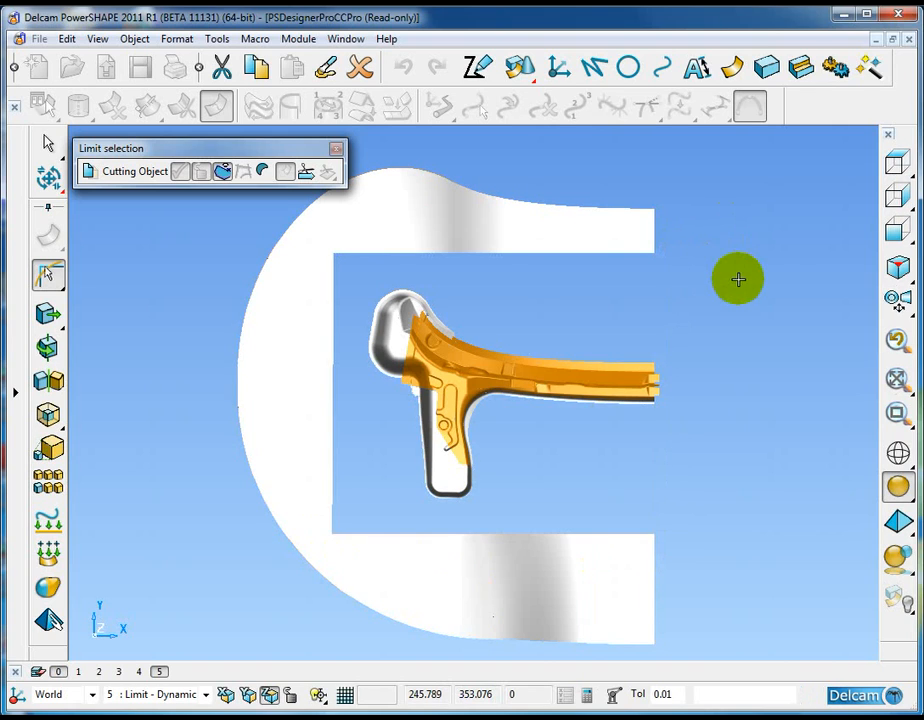
click(304, 172)
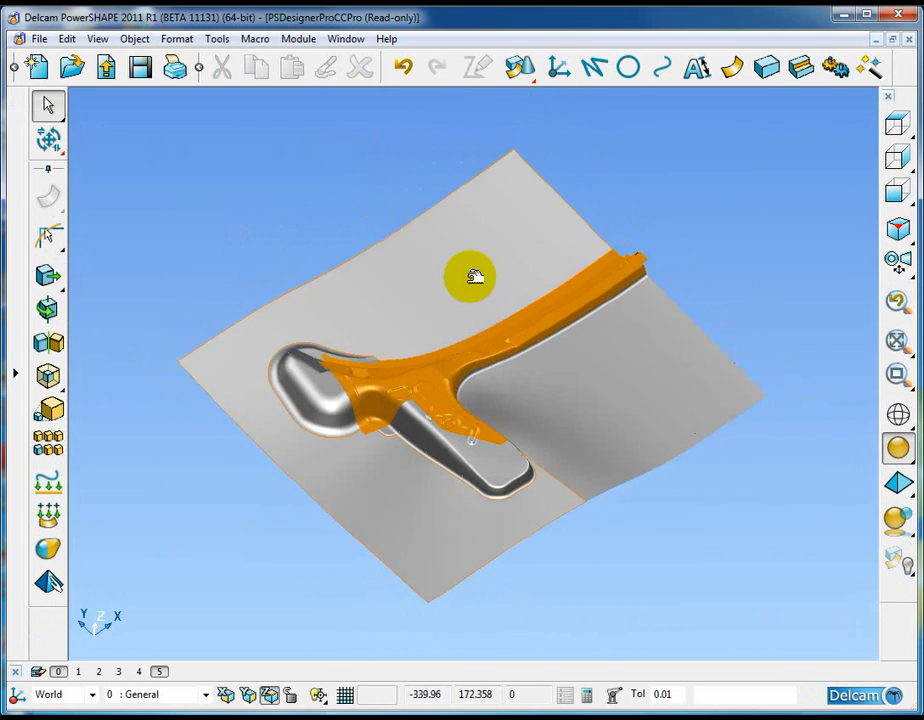
drag(472, 276, 670, 190)
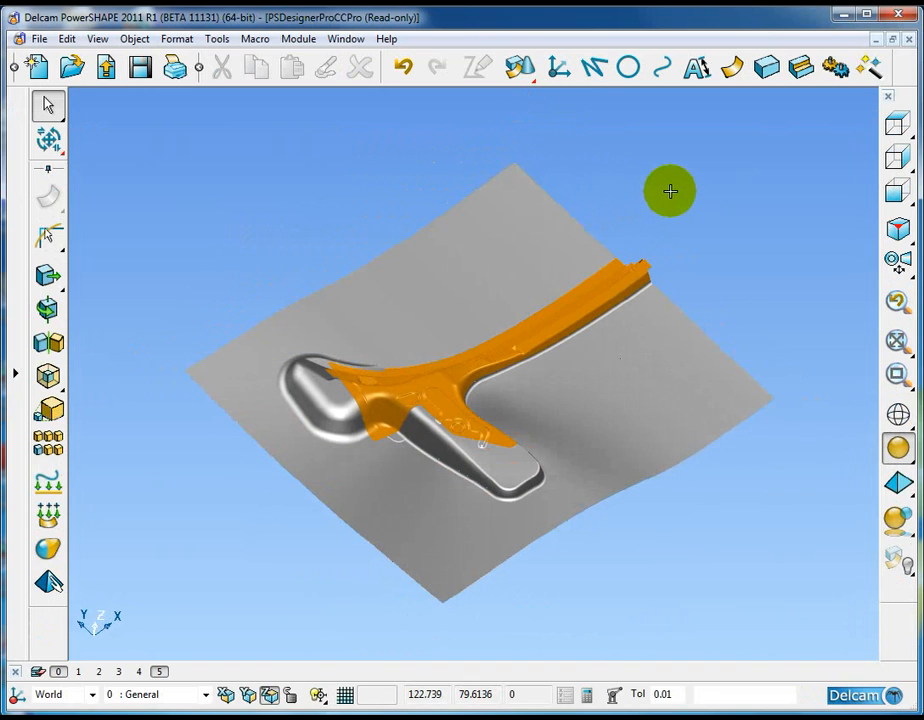